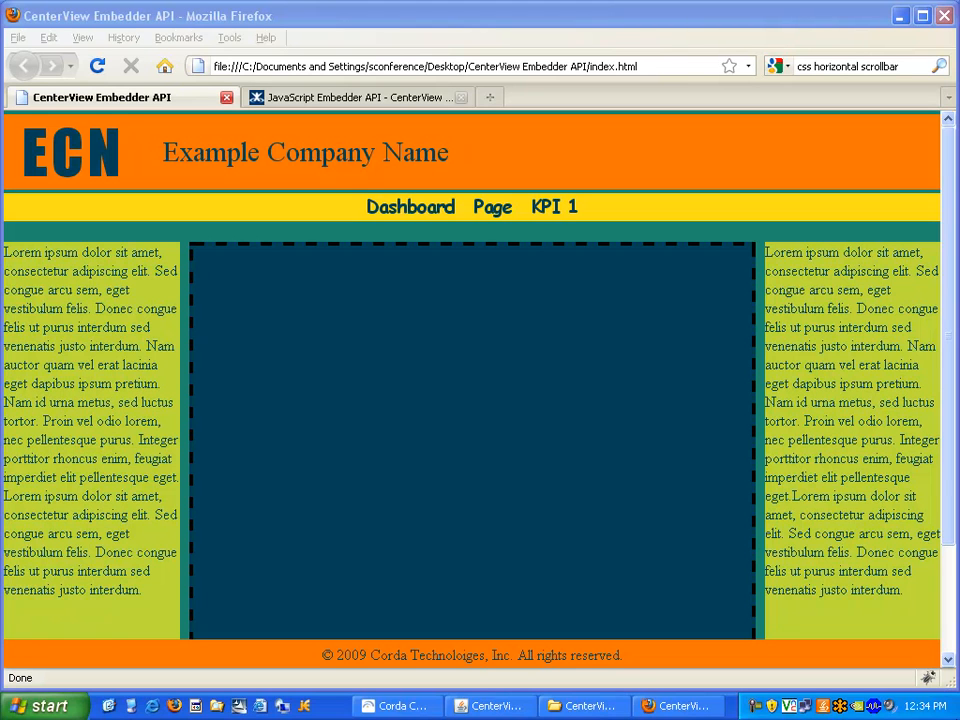
mouse_move(440, 404)
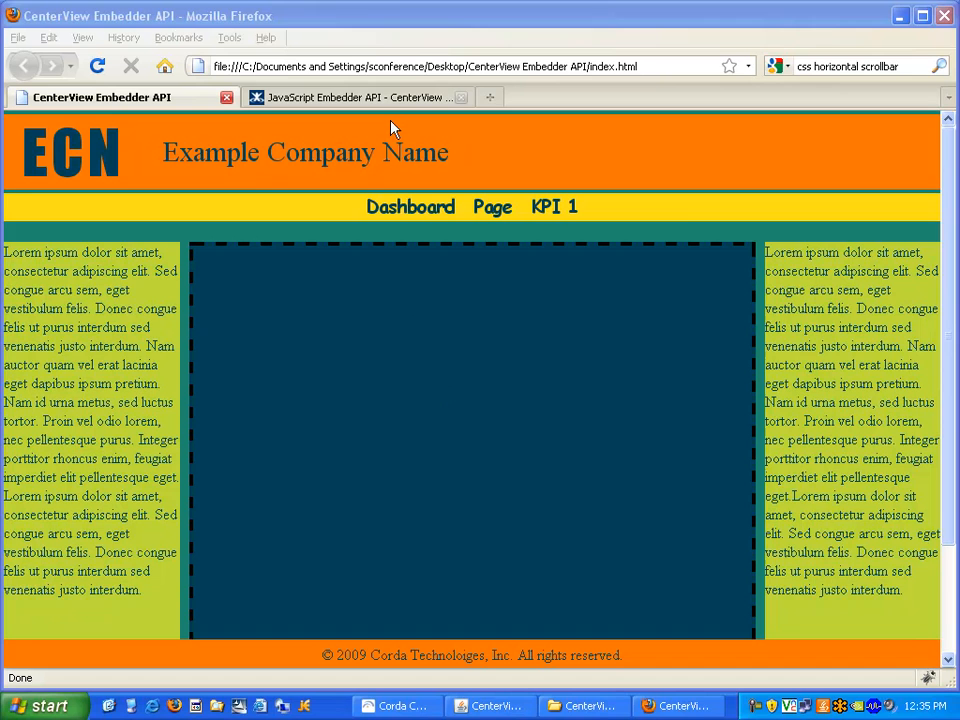
- Select the example <script src=...cvembedder.js> include line in the JavaScript Embedder API docs
click(350, 96)
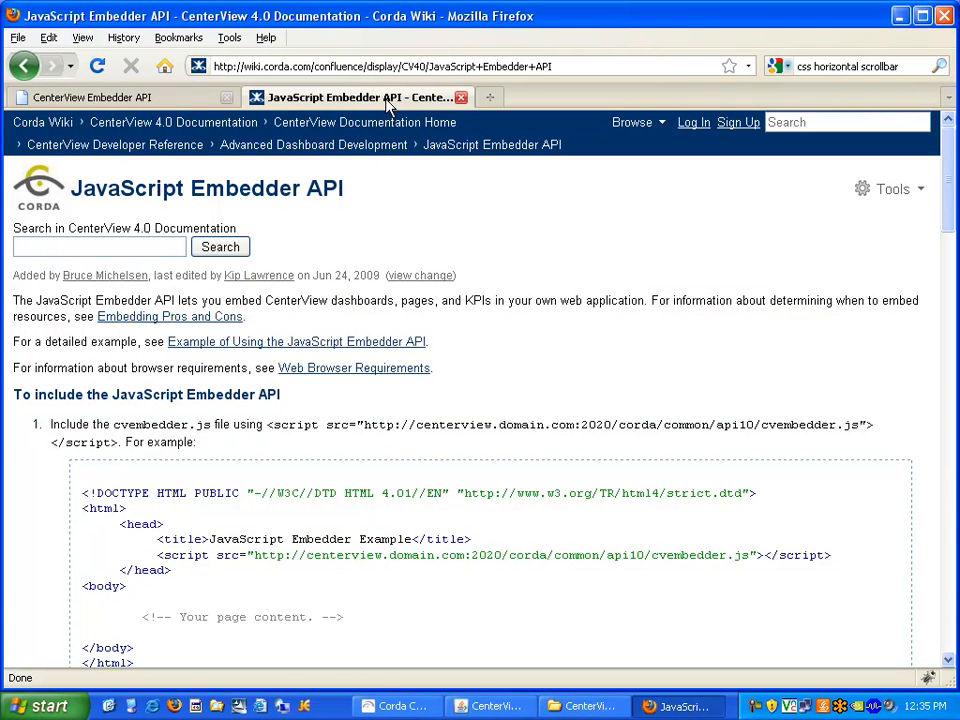
mouse_move(390, 196)
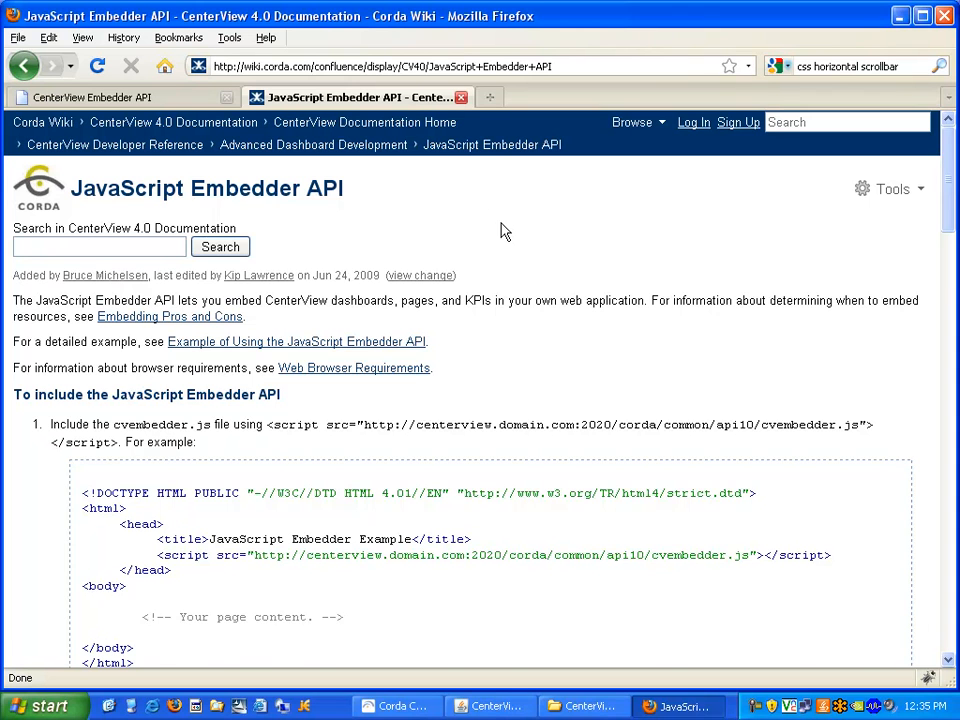
scroll(down, 3)
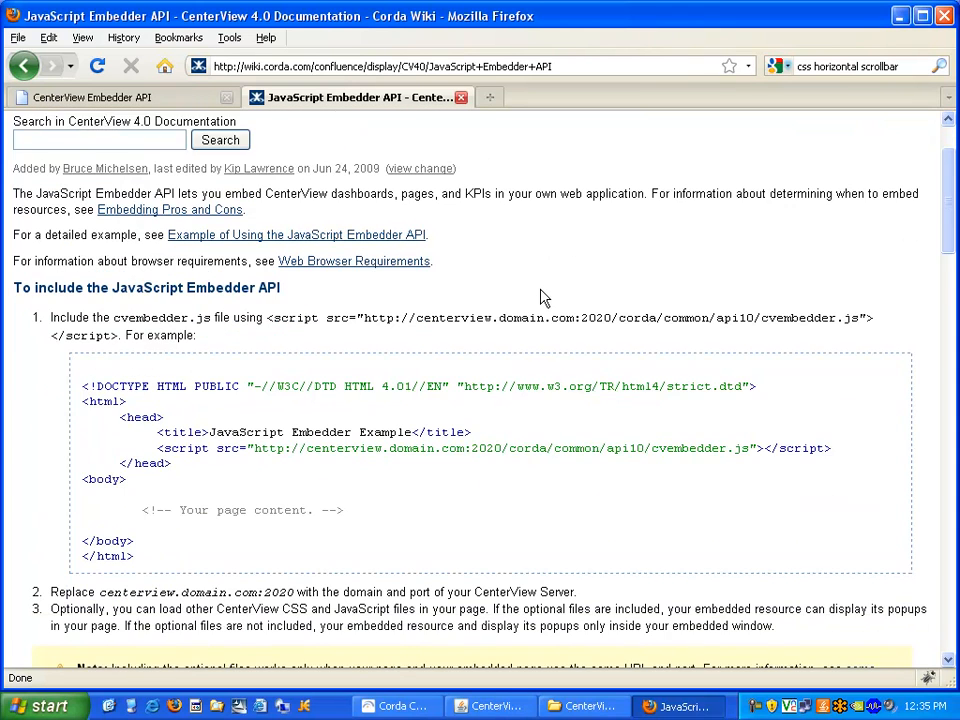
scroll(down, 3)
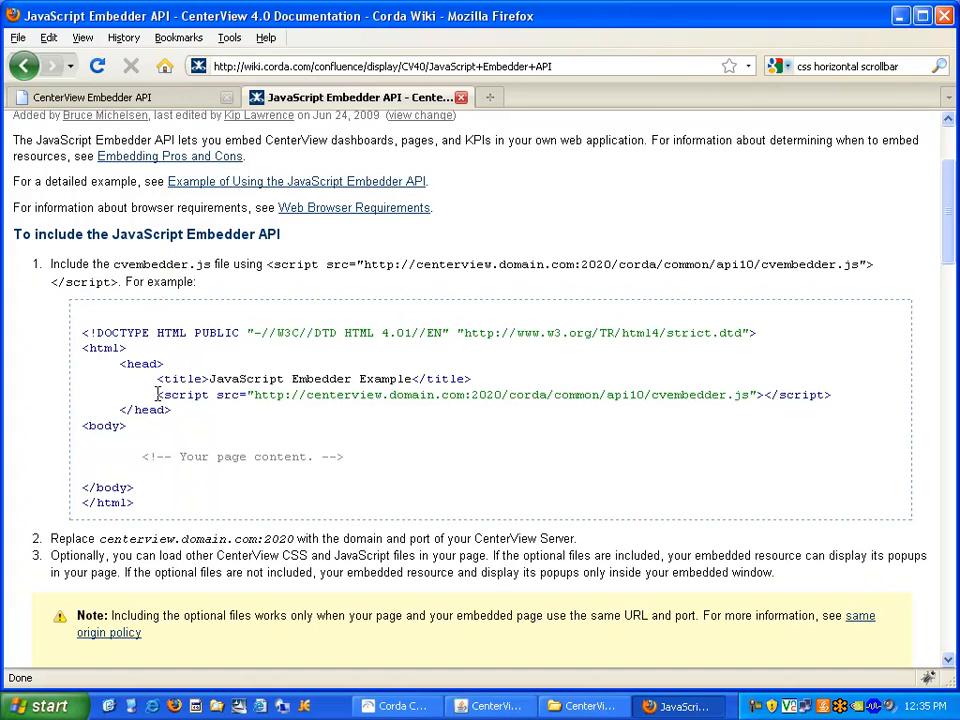
drag(156, 394, 430, 394)
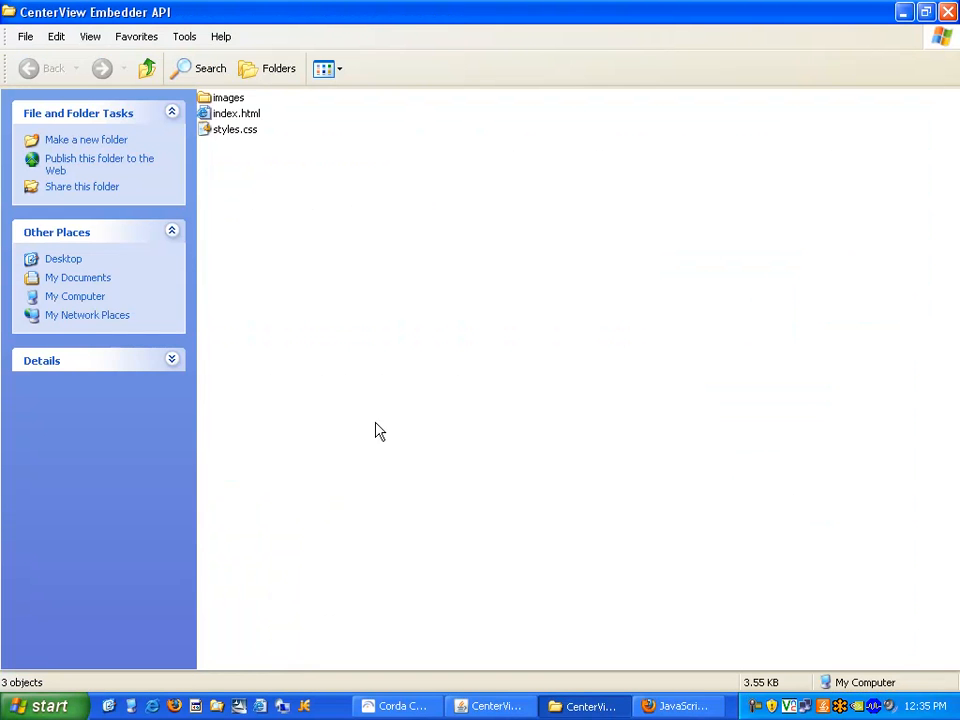
mouse_move(256, 160)
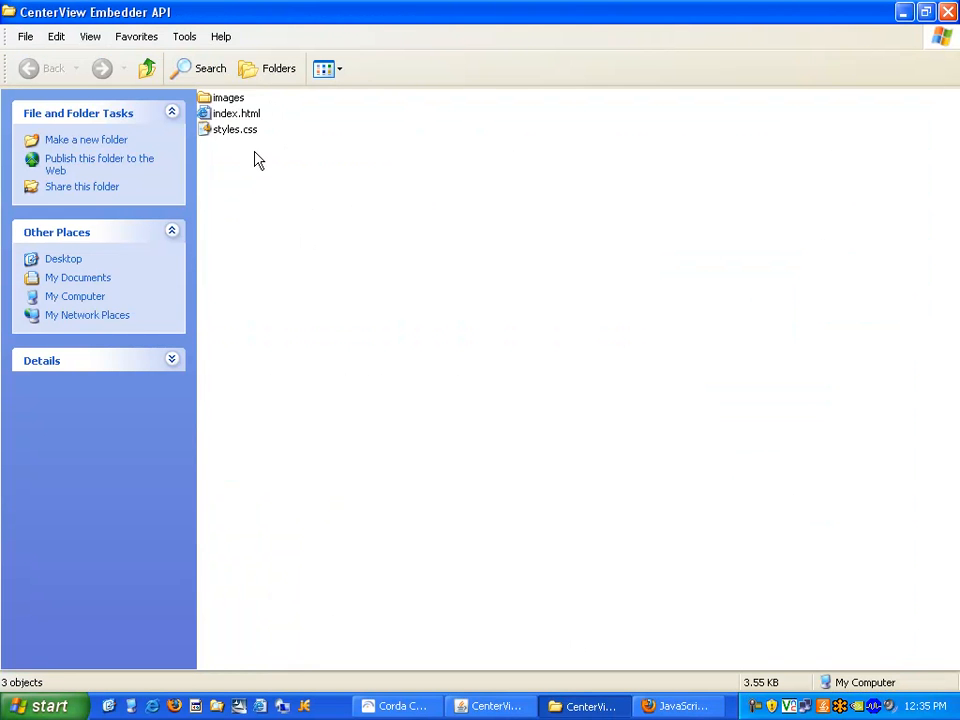
mouse_move(222, 130)
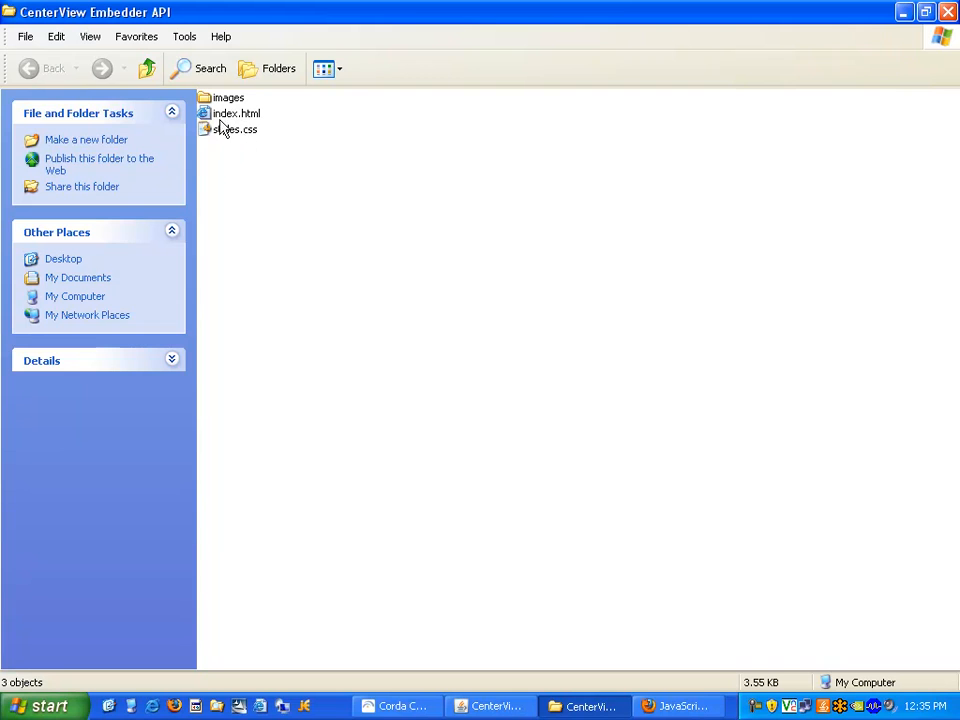
mouse_move(232, 128)
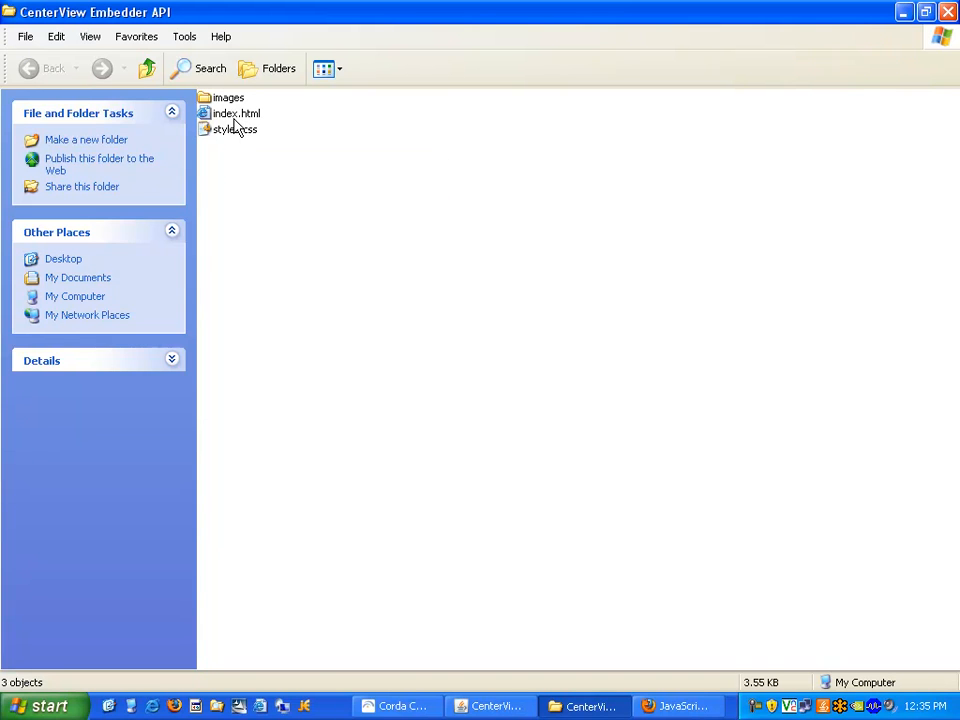
- Bring up the context actions for index.html in the CenterView Embedder API folder
right_click(236, 112)
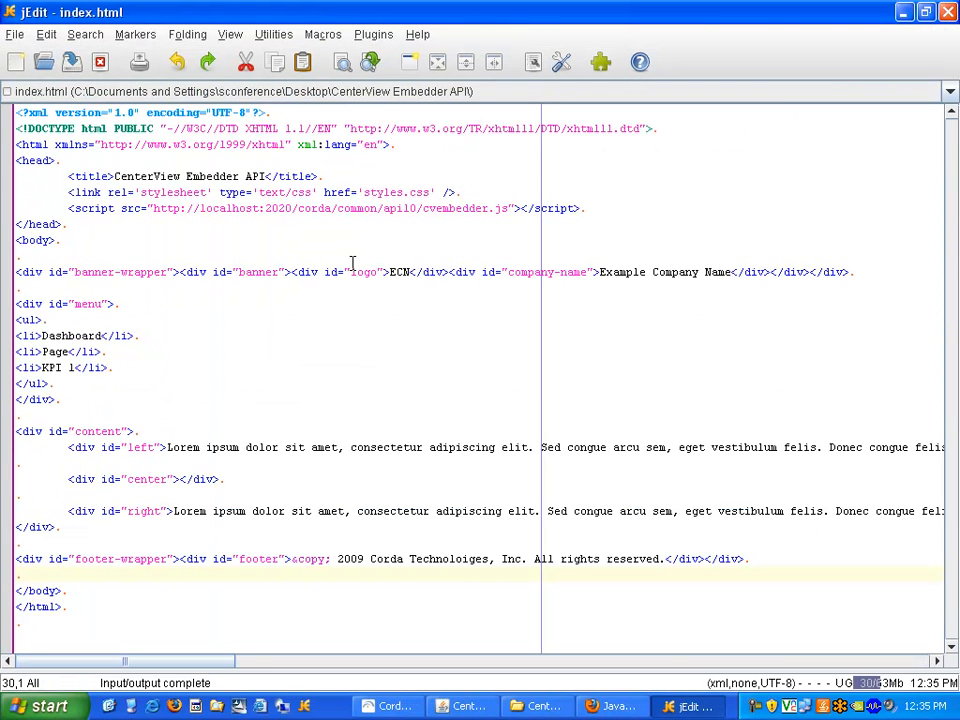
mouse_move(98, 218)
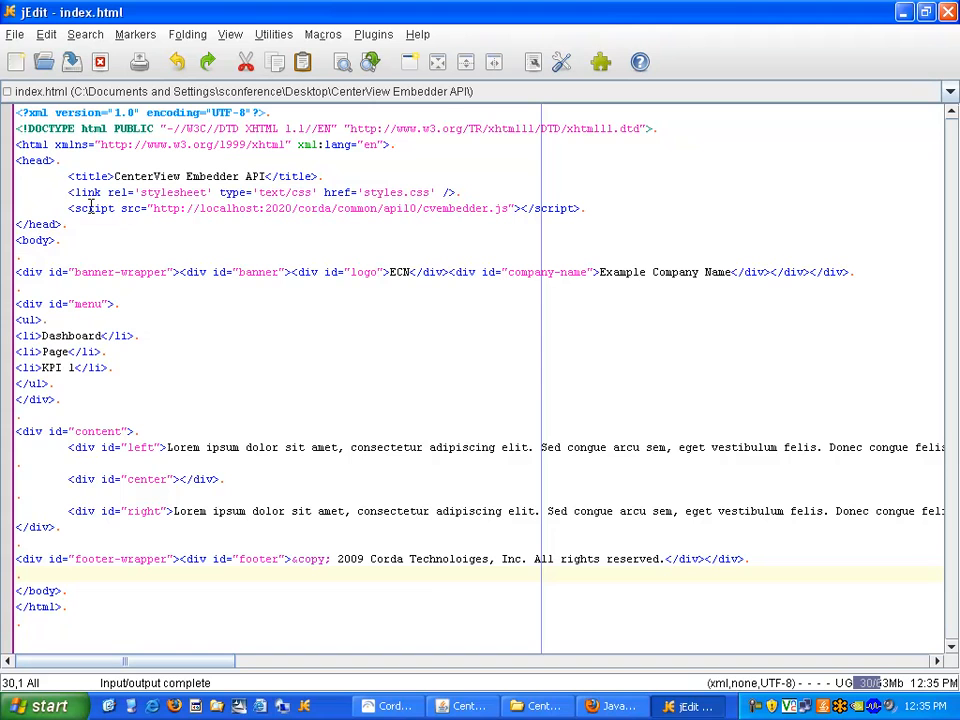
- Select the localhost host in the cvembedder.js script URL of index.html
click(292, 208)
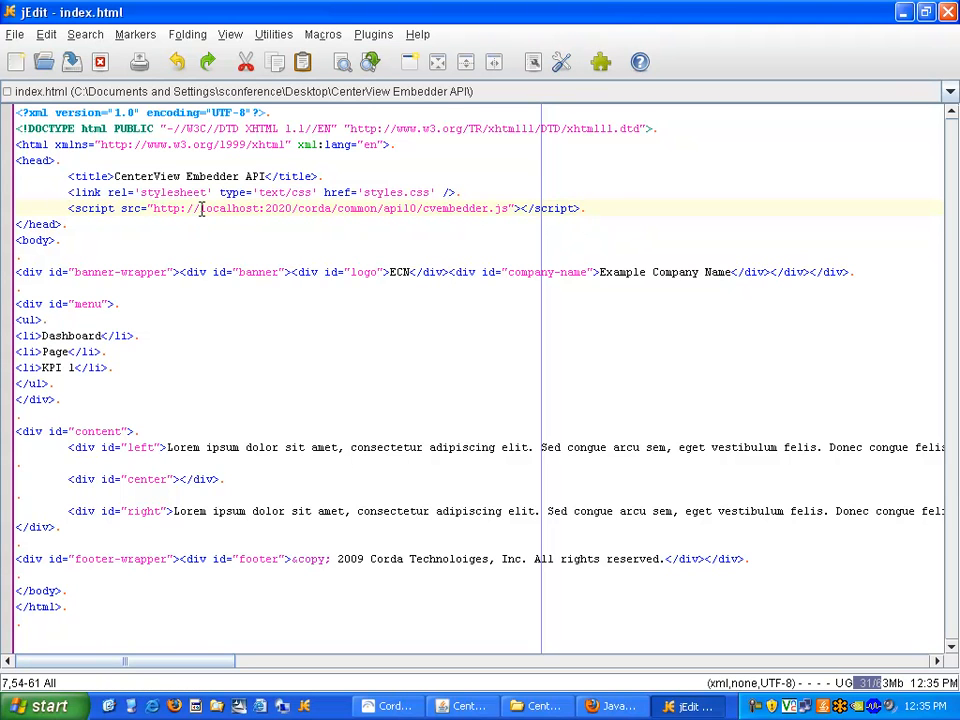
double_click(228, 208)
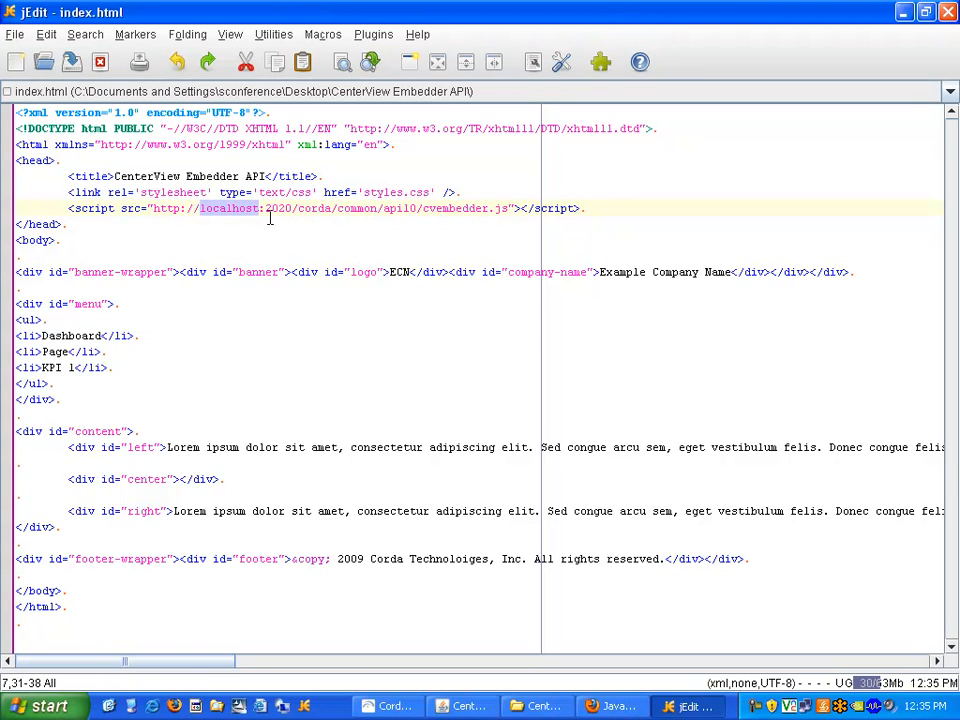
mouse_move(288, 232)
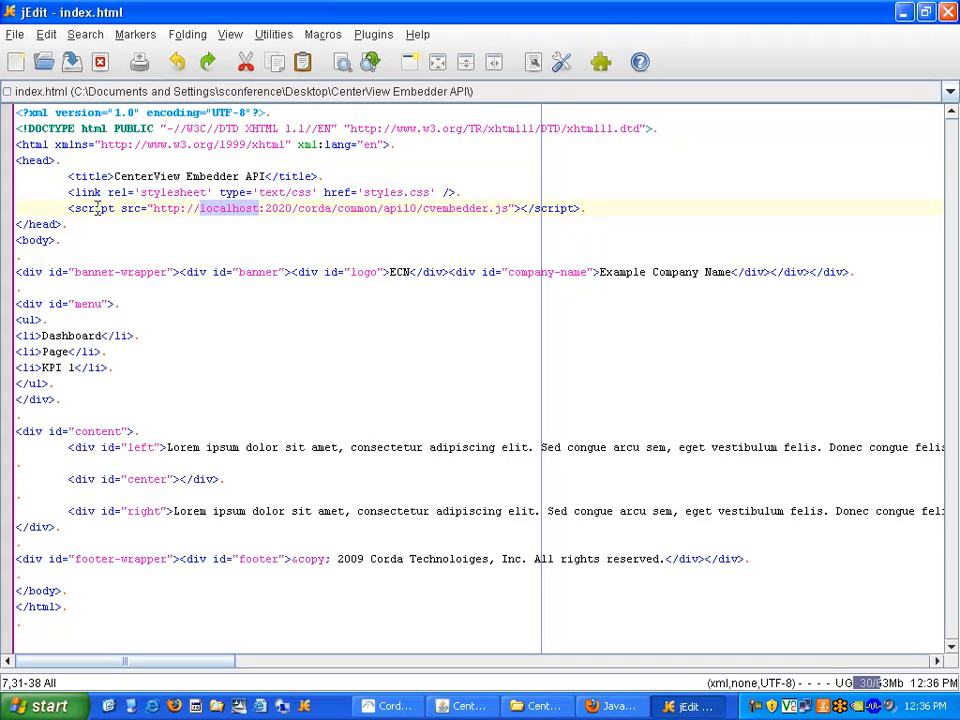
mouse_move(338, 302)
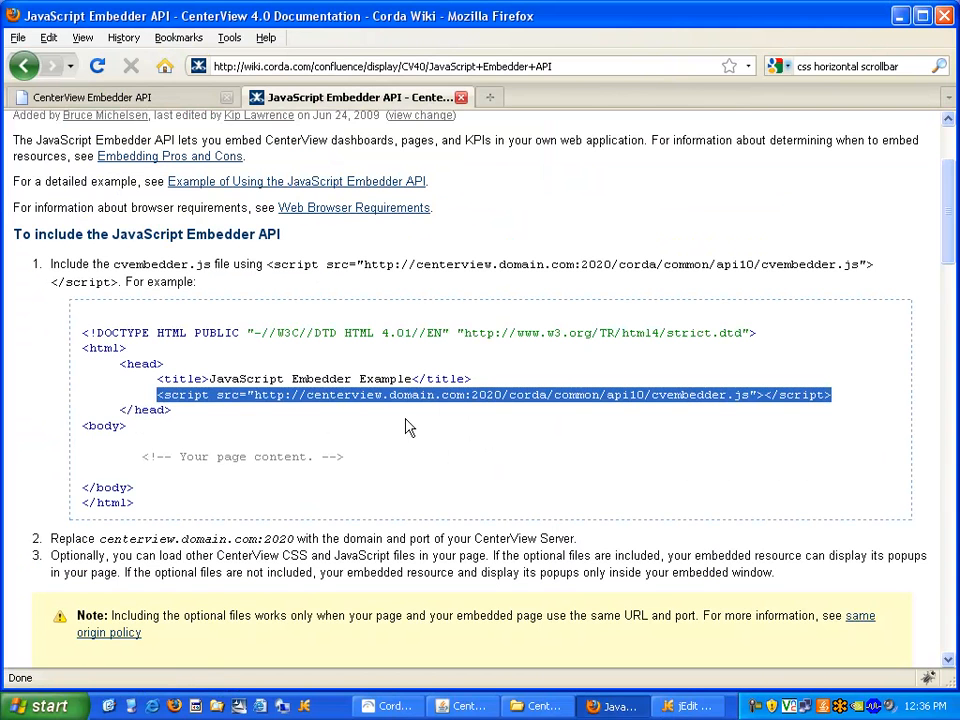
- Inspect the center div of the Example Company page with Inspect Element
click(90, 96)
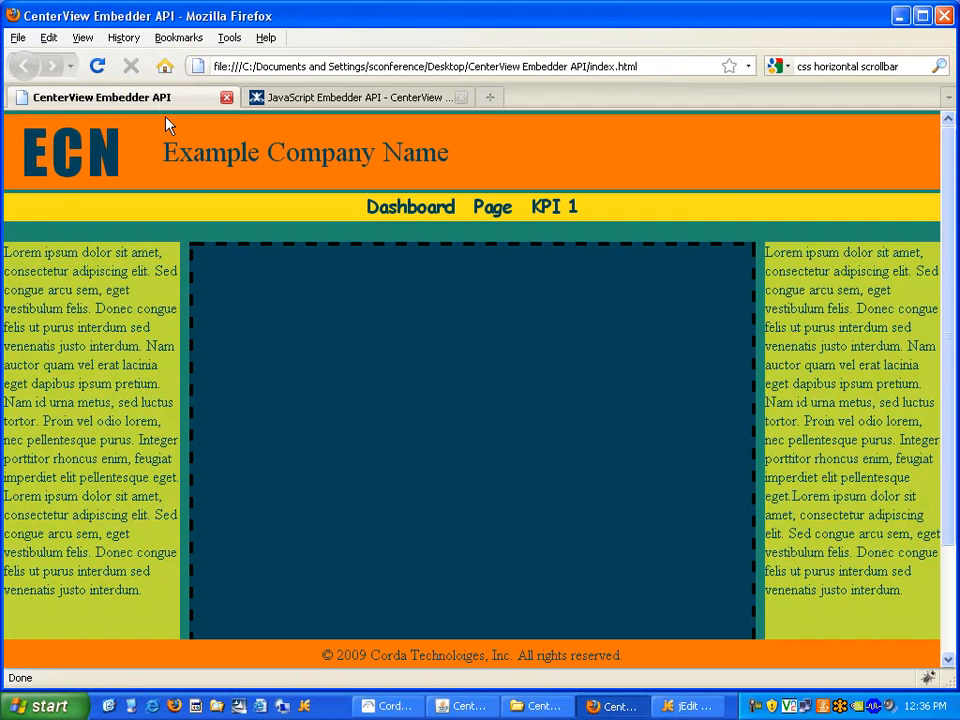
right_click(470, 418)
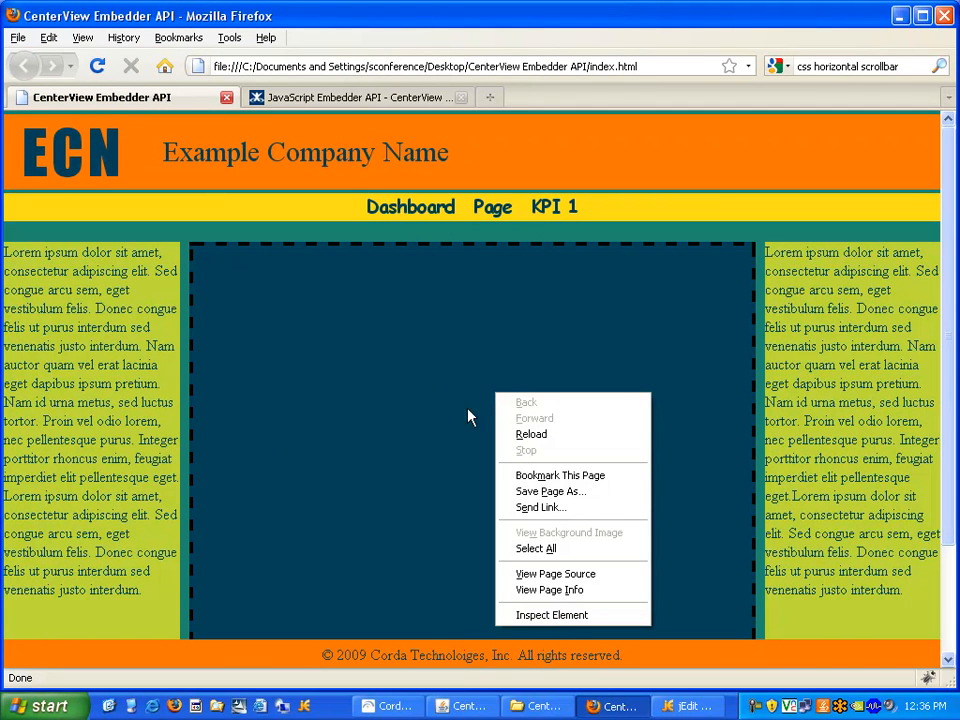
mouse_move(548, 590)
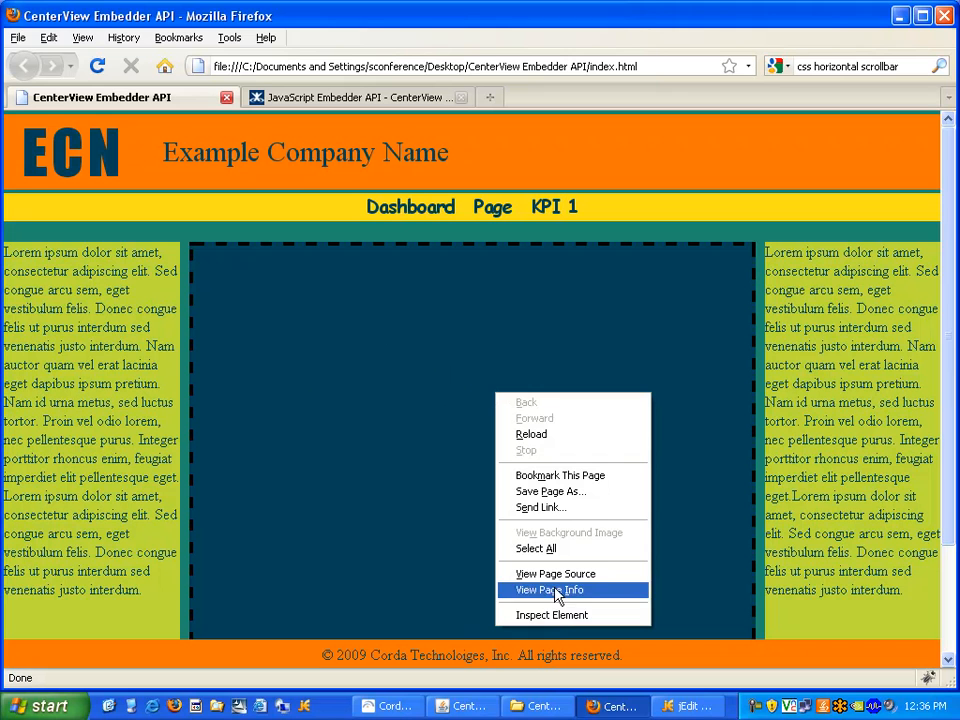
mouse_move(552, 614)
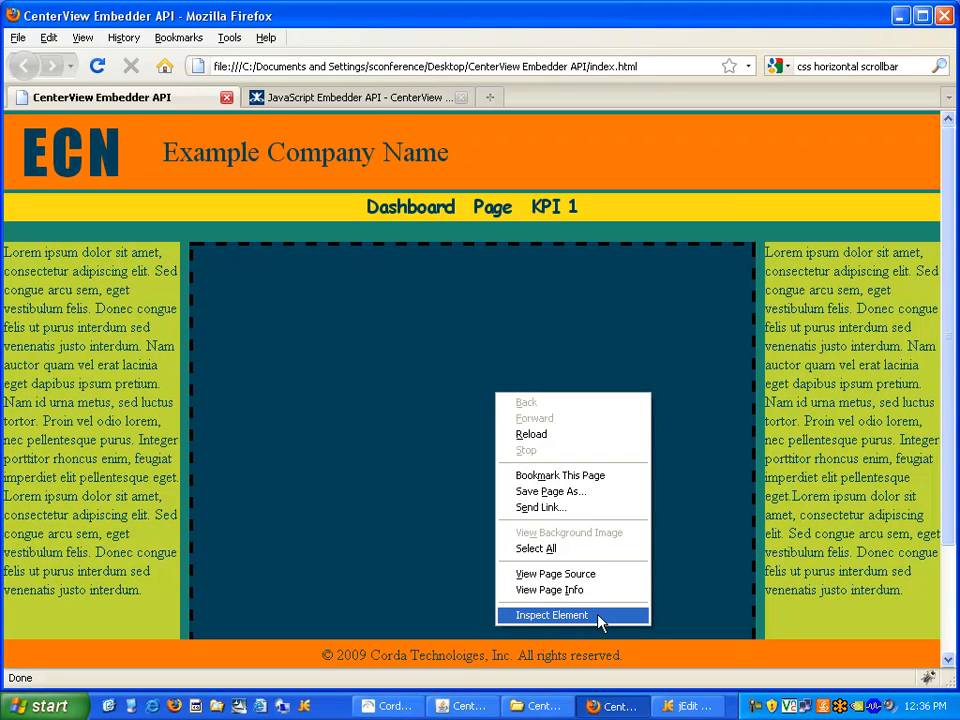
click(550, 614)
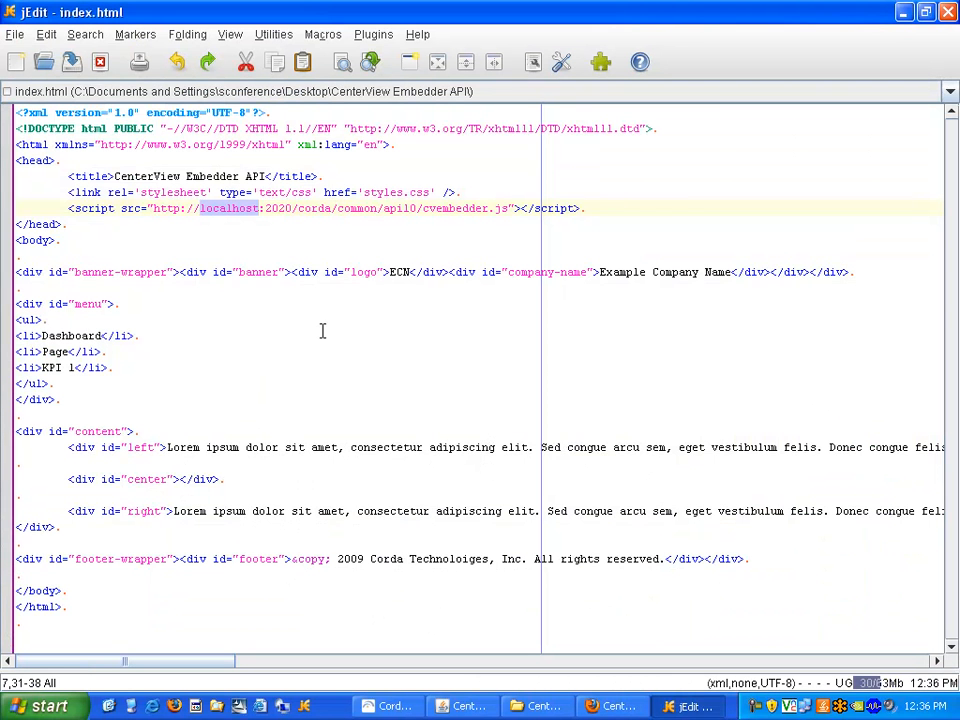
mouse_move(76, 480)
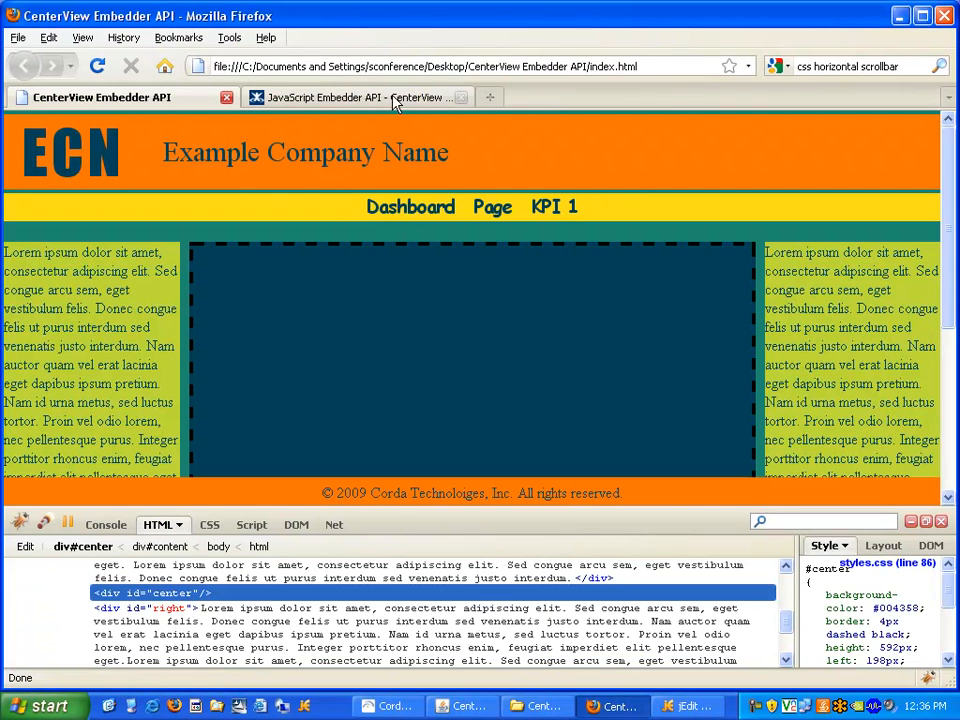
- Pick out class="cv-embed" from the Basic Embedder API KPI example and return to index.html
click(356, 96)
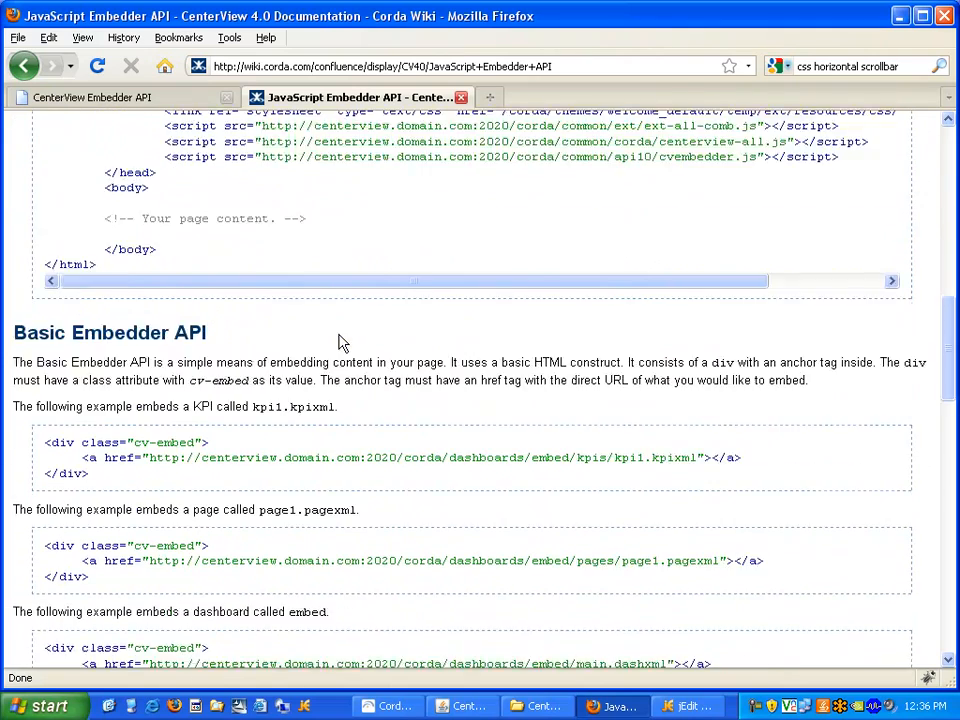
scroll(down, 3)
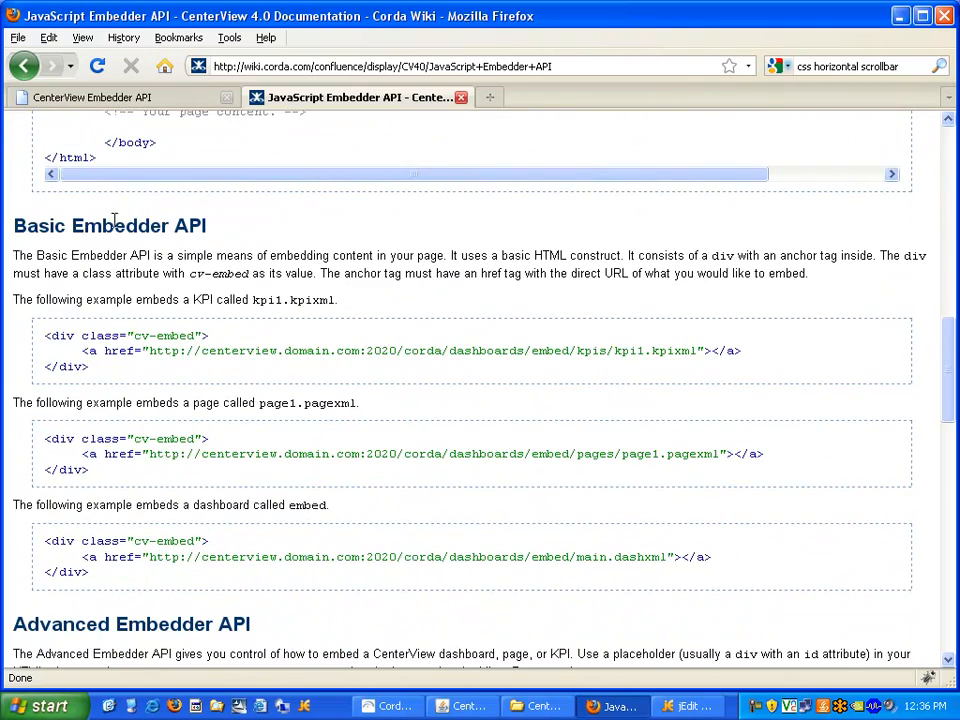
scroll(down, 3)
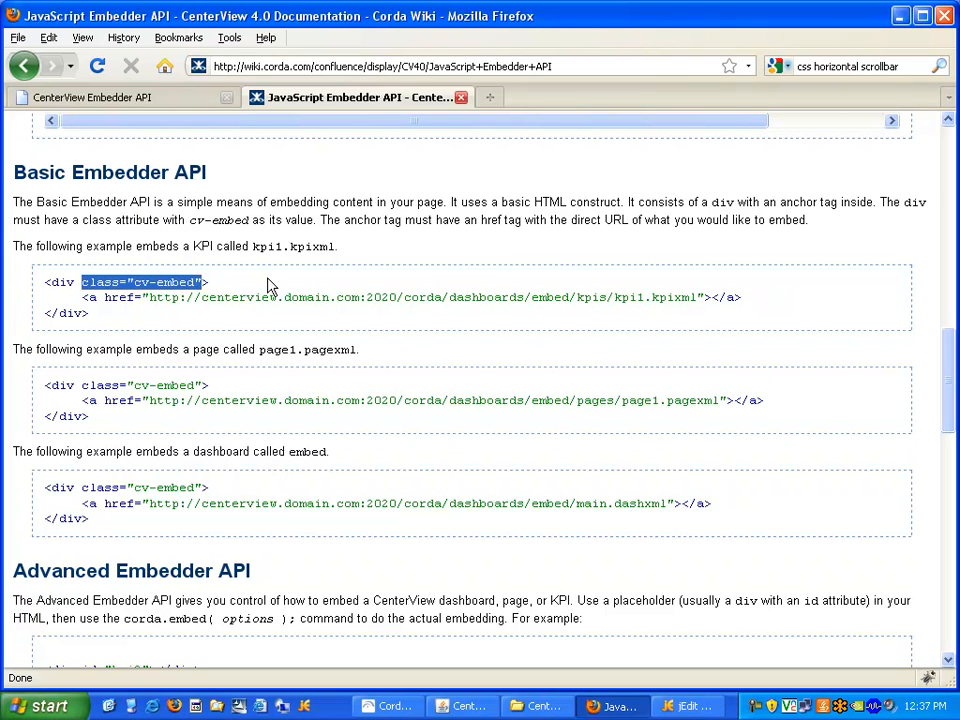
mouse_move(644, 638)
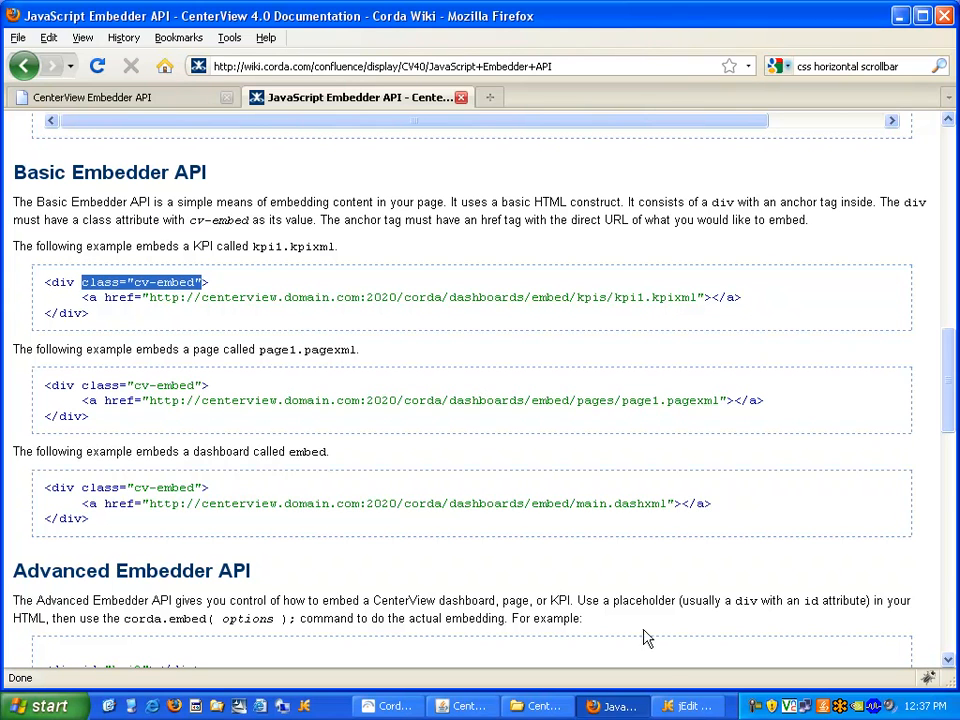
click(688, 706)
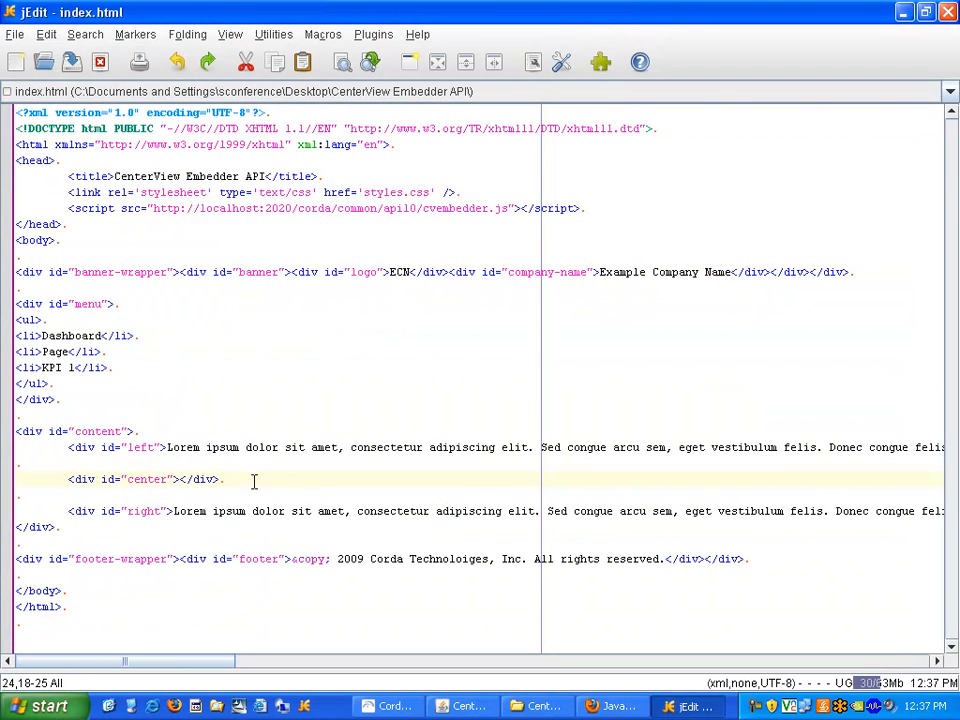
- Give the center div class="cv-embed" and paste in the example KPI anchor link
text(class="cv-embed")
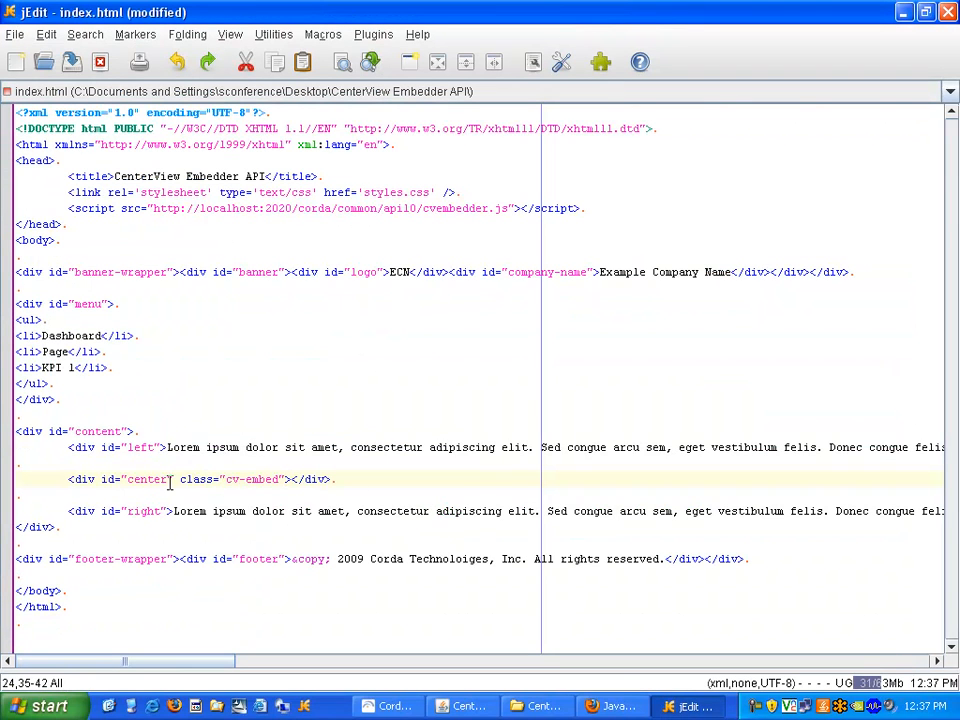
click(612, 706)
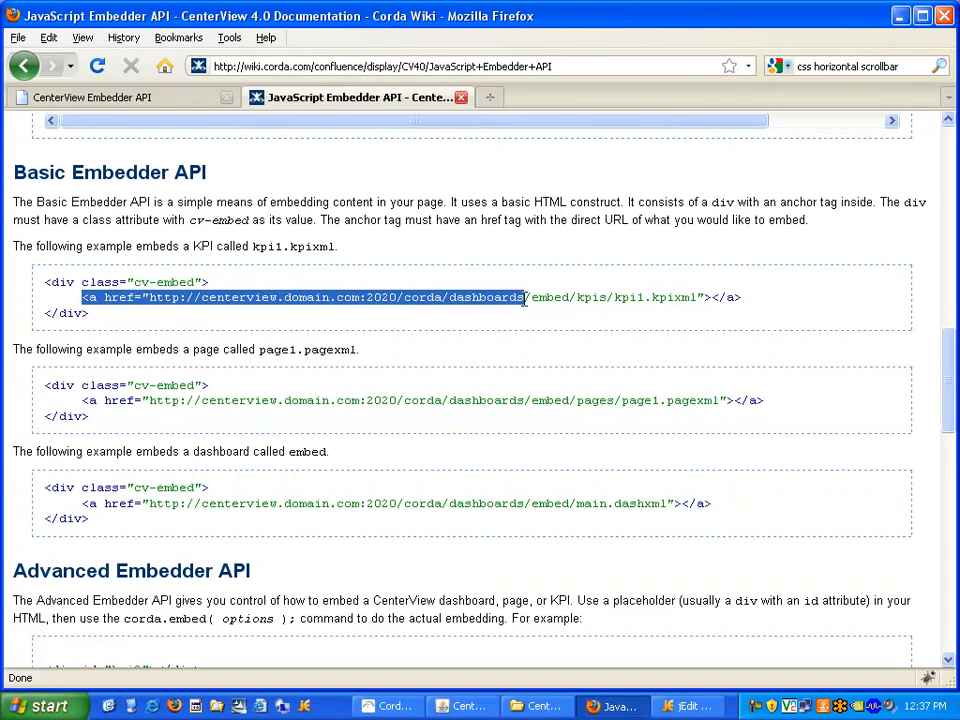
drag(528, 296, 740, 296)
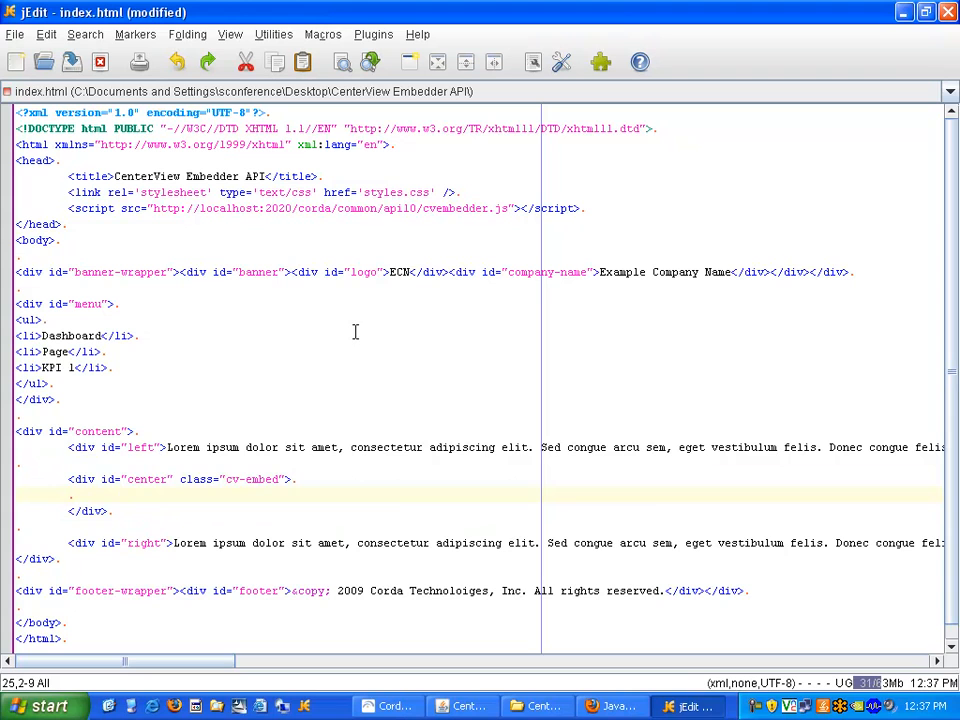
text(<a href="http://centerview.domain.com:2020/corda/dashboards/embed/kpis/kpi1.kpixml"></a>)
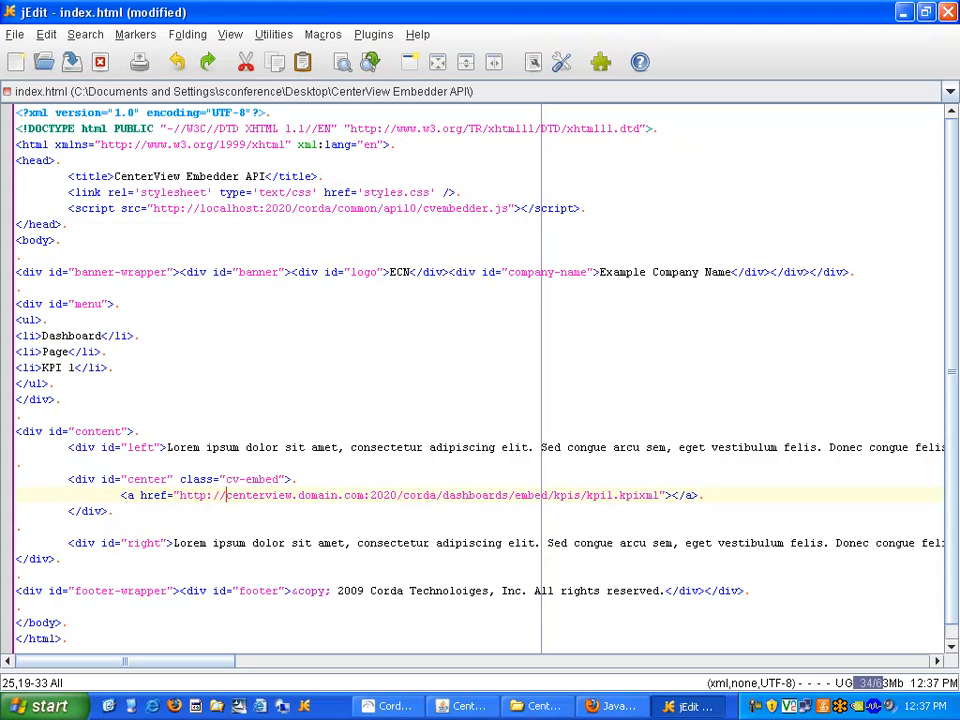
- Point the link at localhost and the embedapi main.dashxml dashboard file
double_click(260, 496)
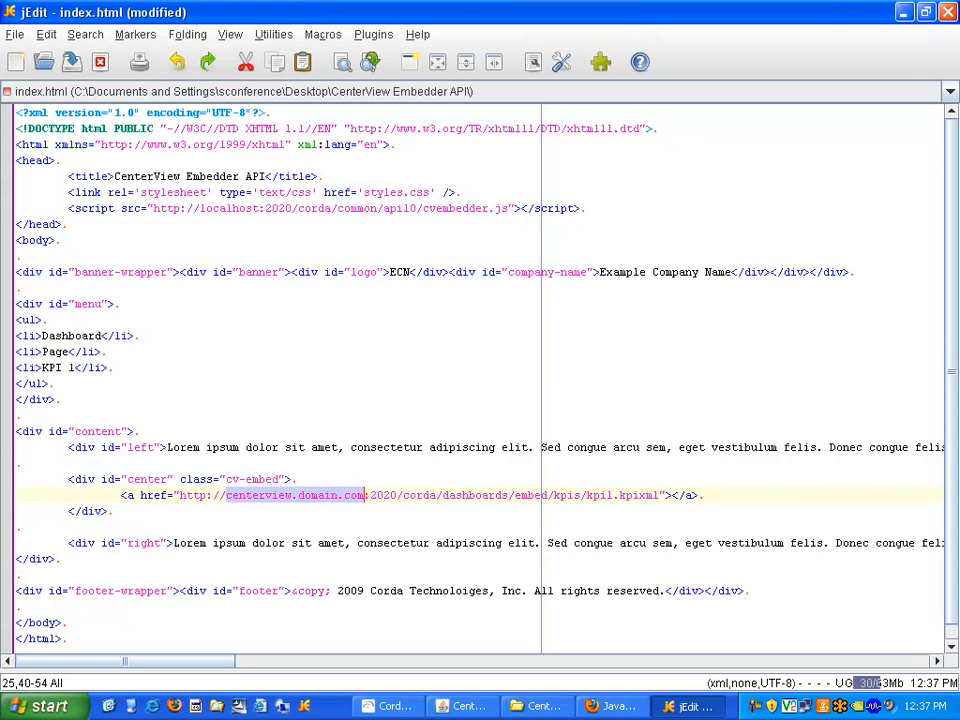
text(localhost)
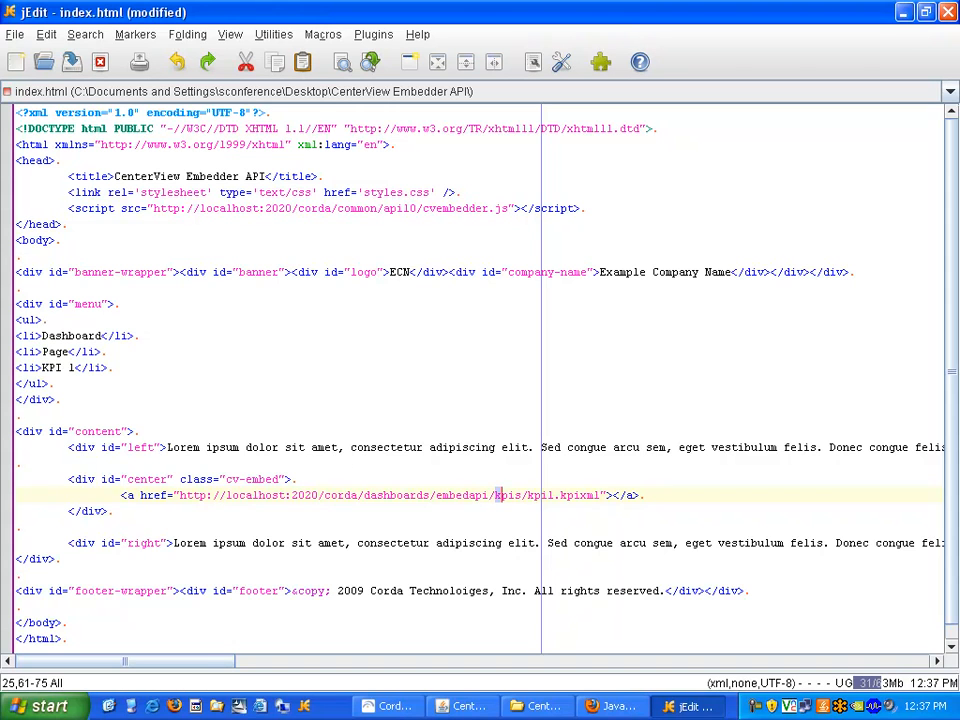
drag(492, 496, 600, 496)
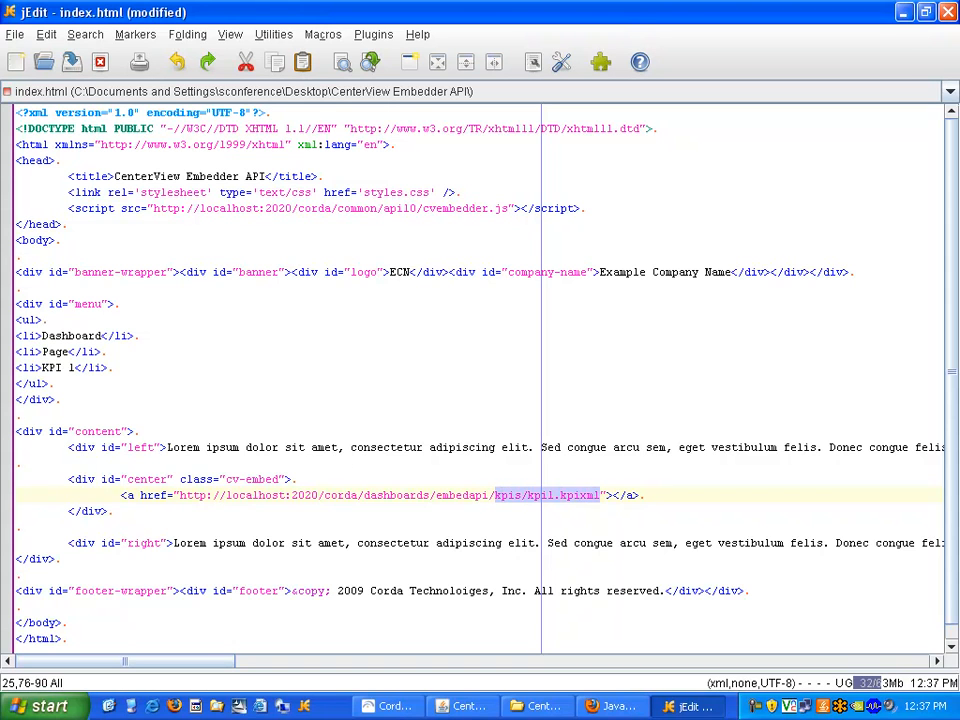
text(main)
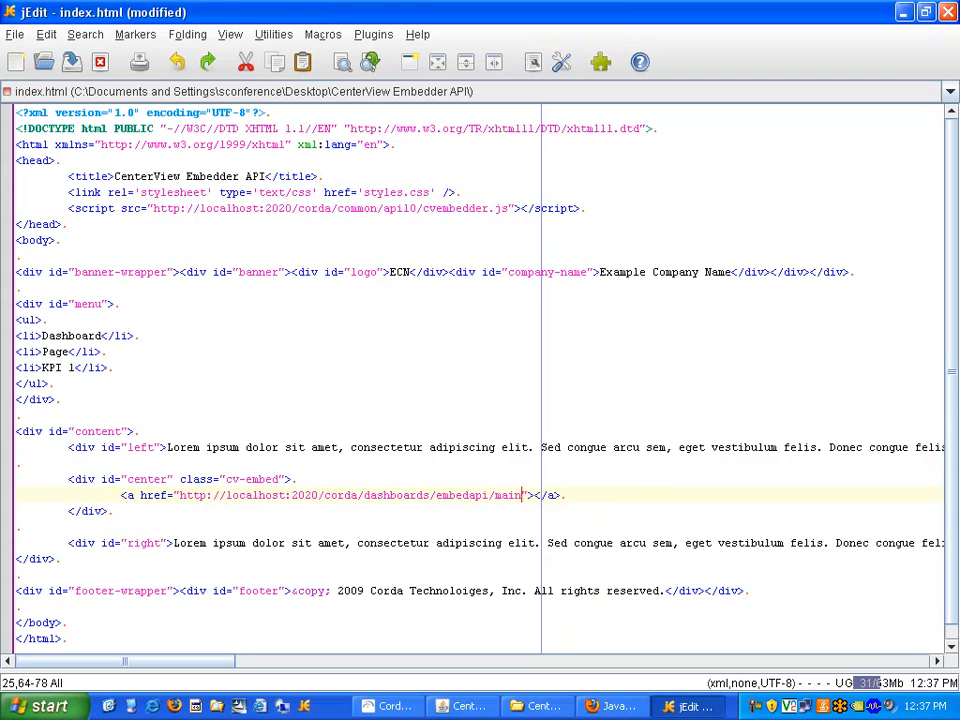
text(.dashx)
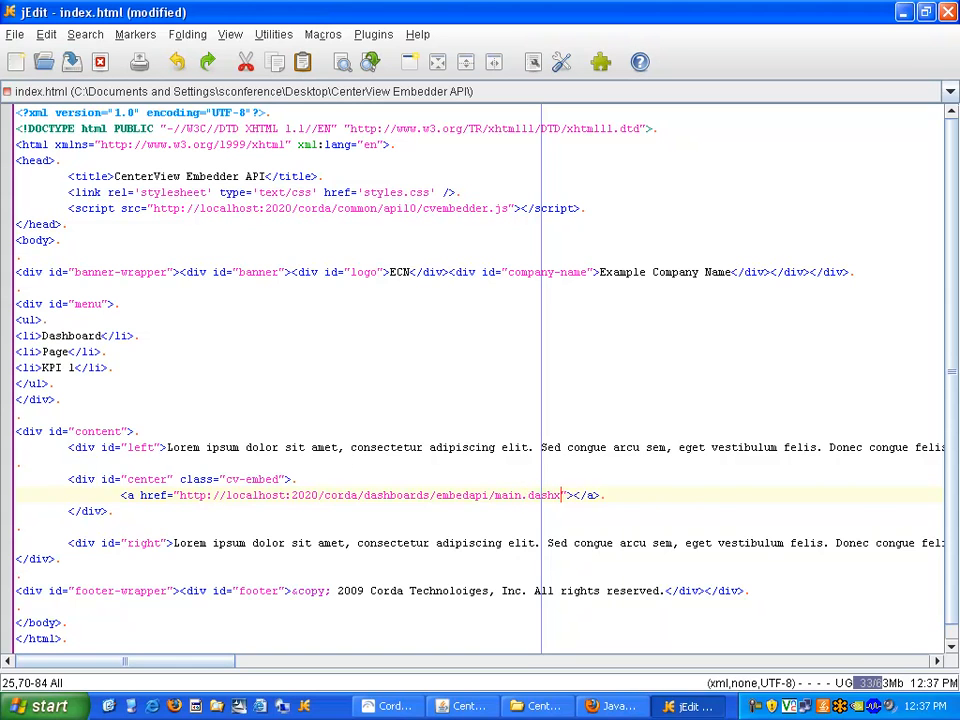
text(ml)
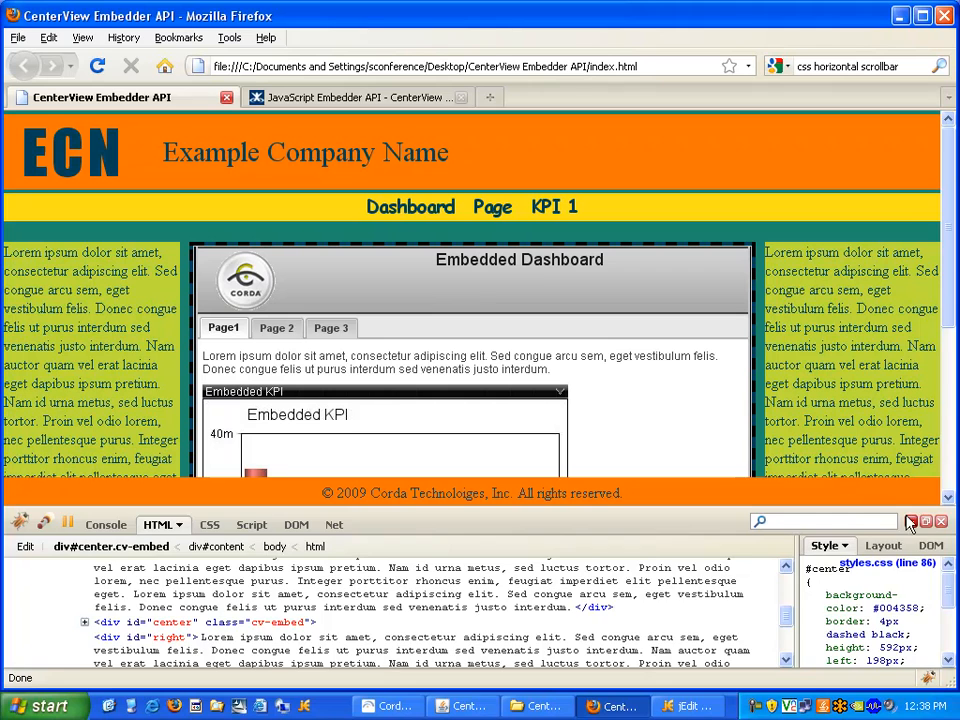
- Close Firebug and view the embedded dashboard's KPI chart in the center column
click(940, 520)
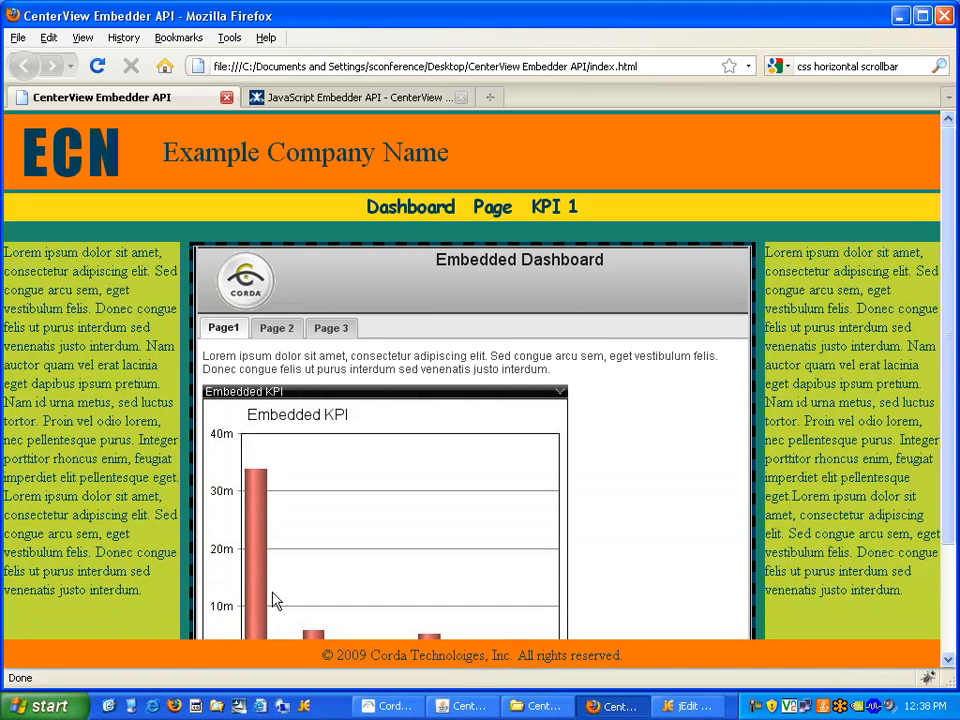
scroll(down, 3)
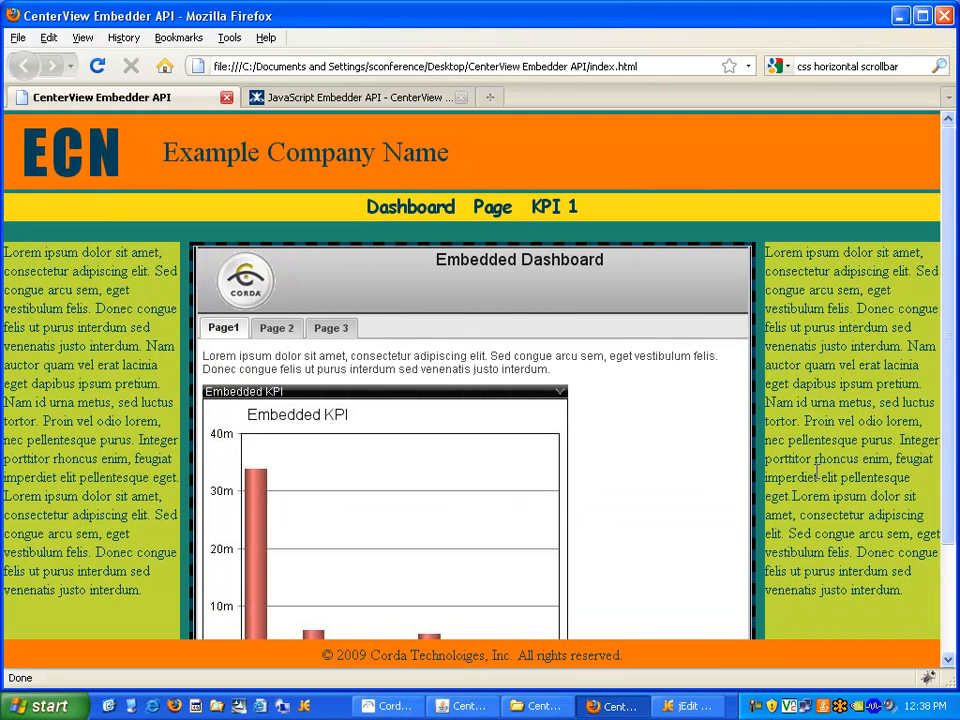
mouse_move(704, 504)
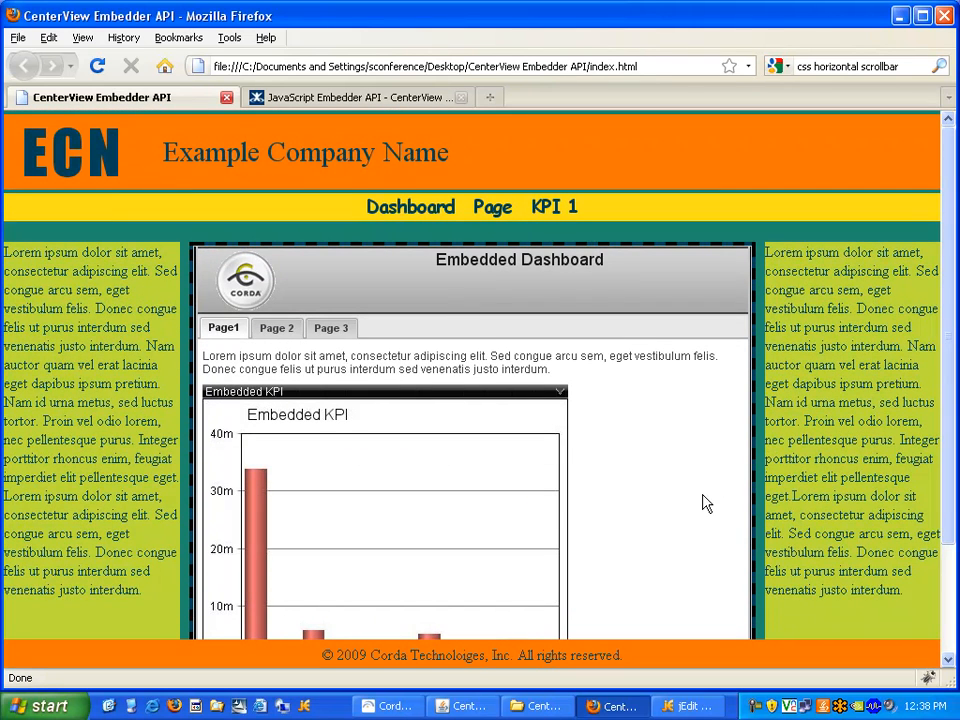
mouse_move(630, 472)
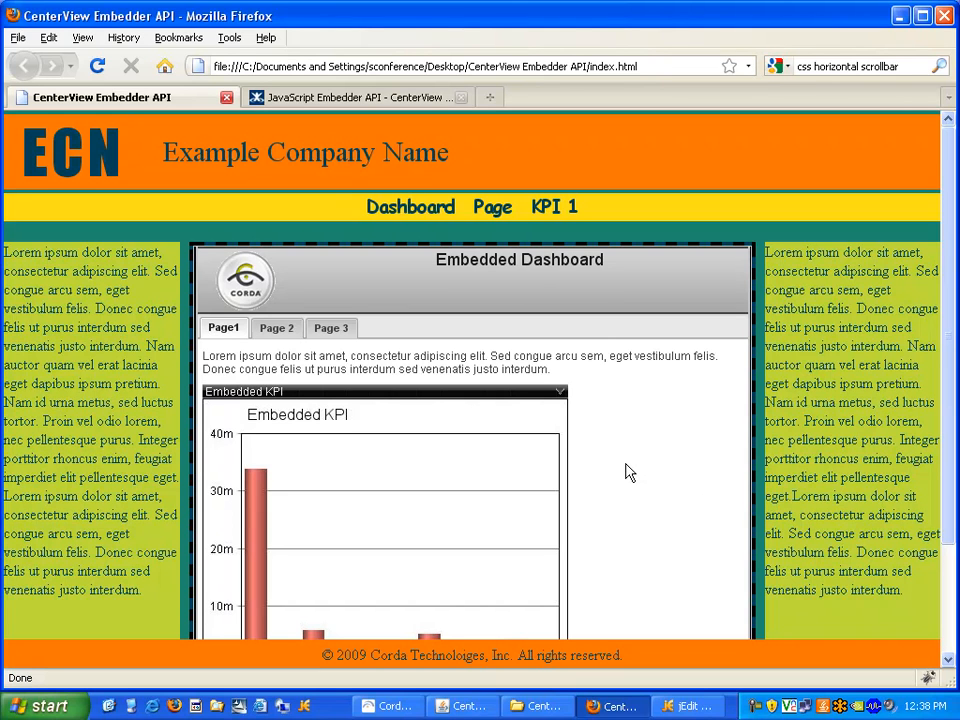
mouse_move(616, 512)
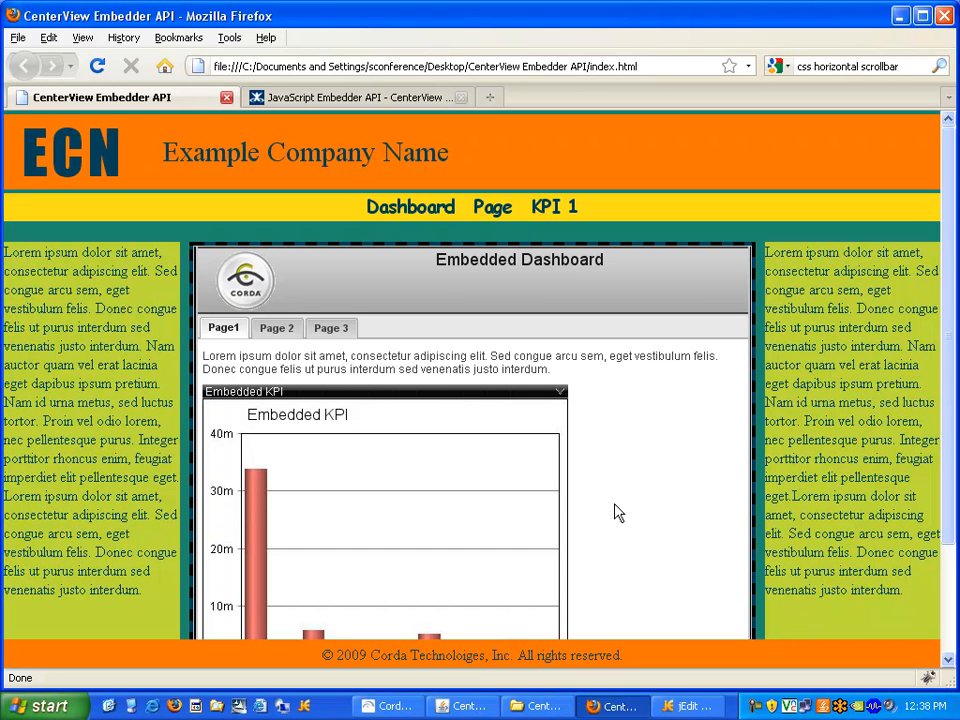
mouse_move(518, 406)
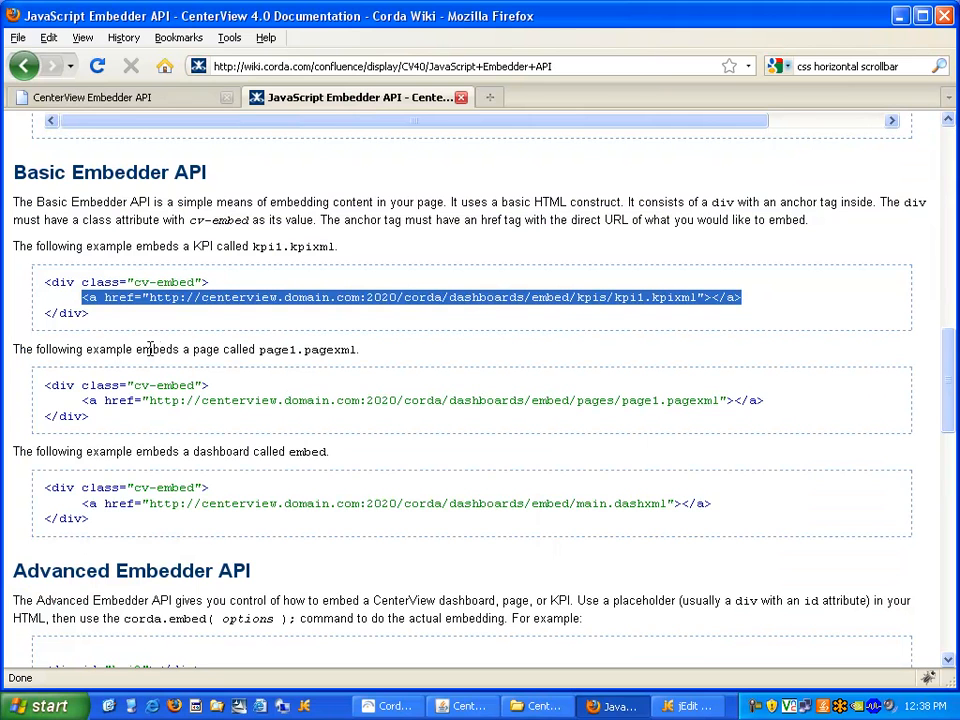
- Scroll down to the Advanced Embedder API corda.embed example
scroll(down, 3)
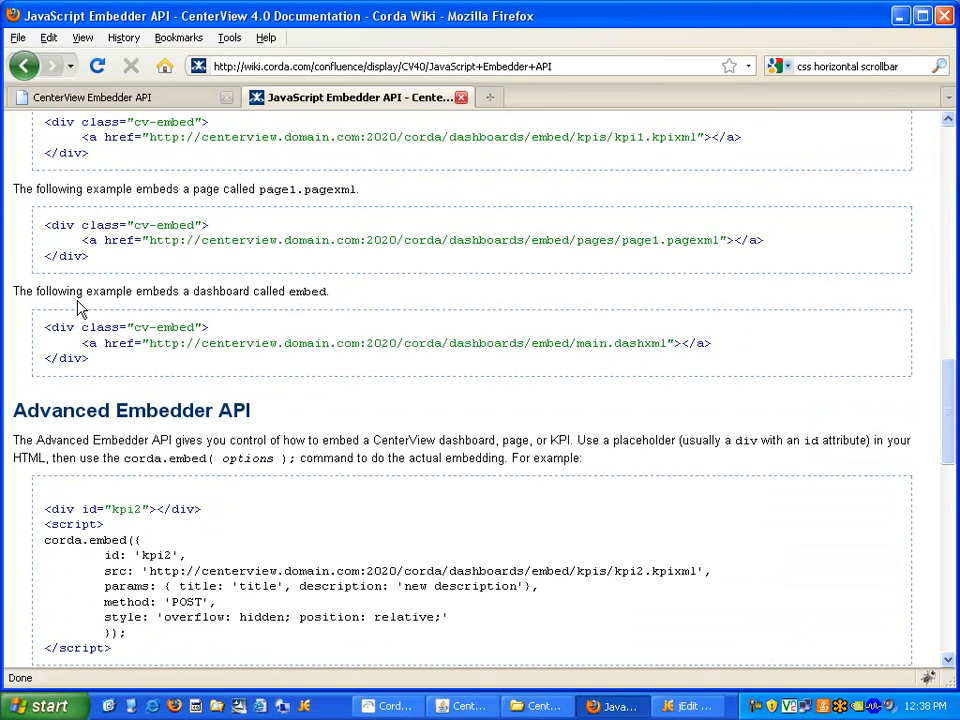
scroll(down, 3)
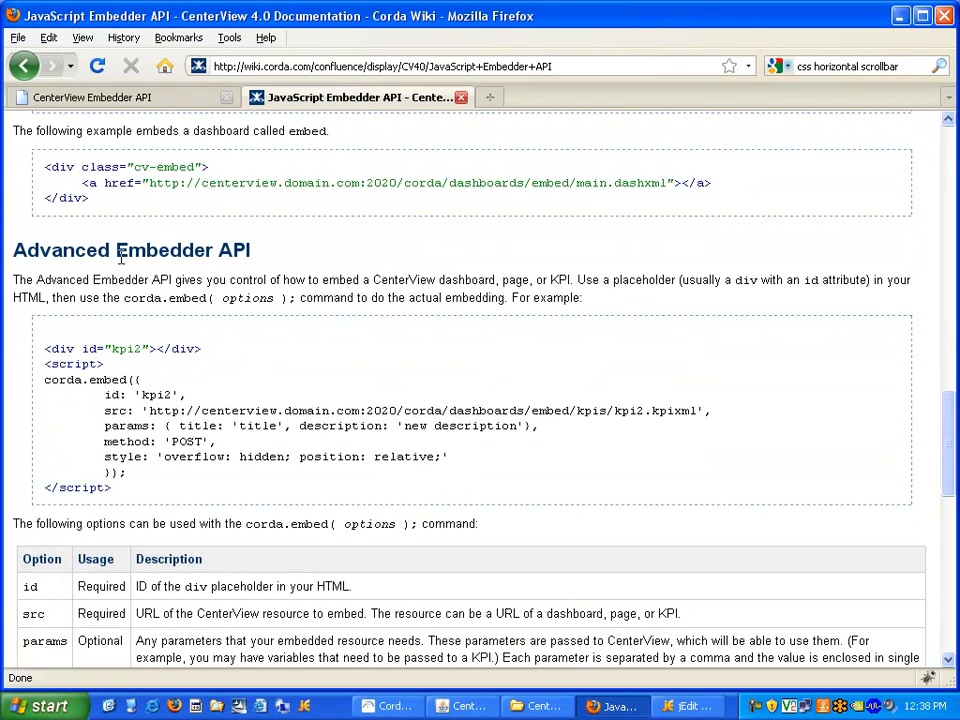
mouse_move(276, 264)
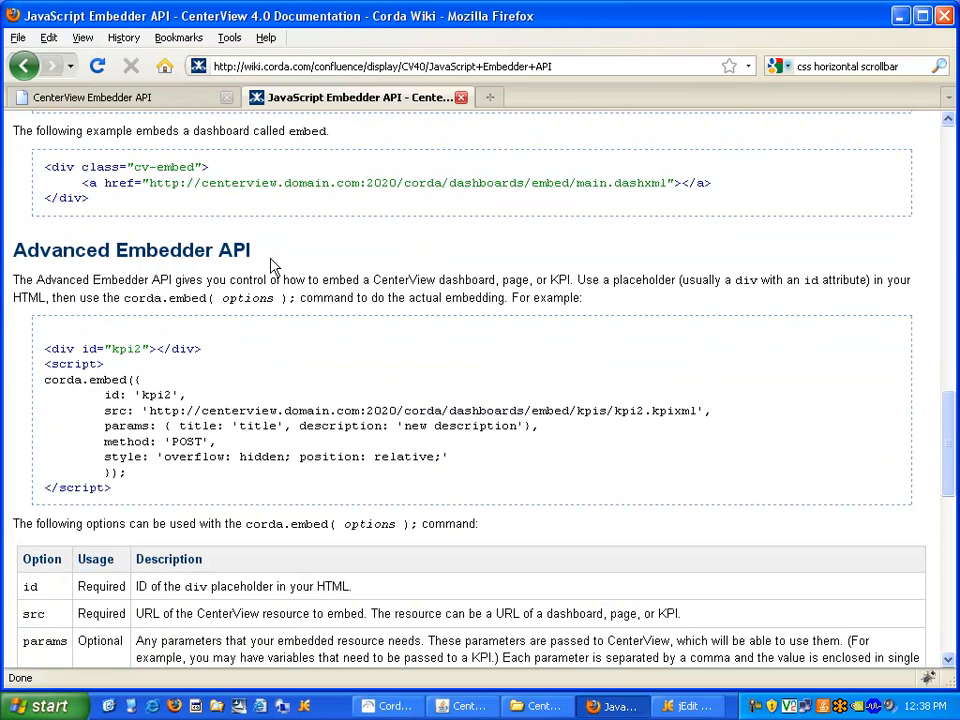
mouse_move(204, 256)
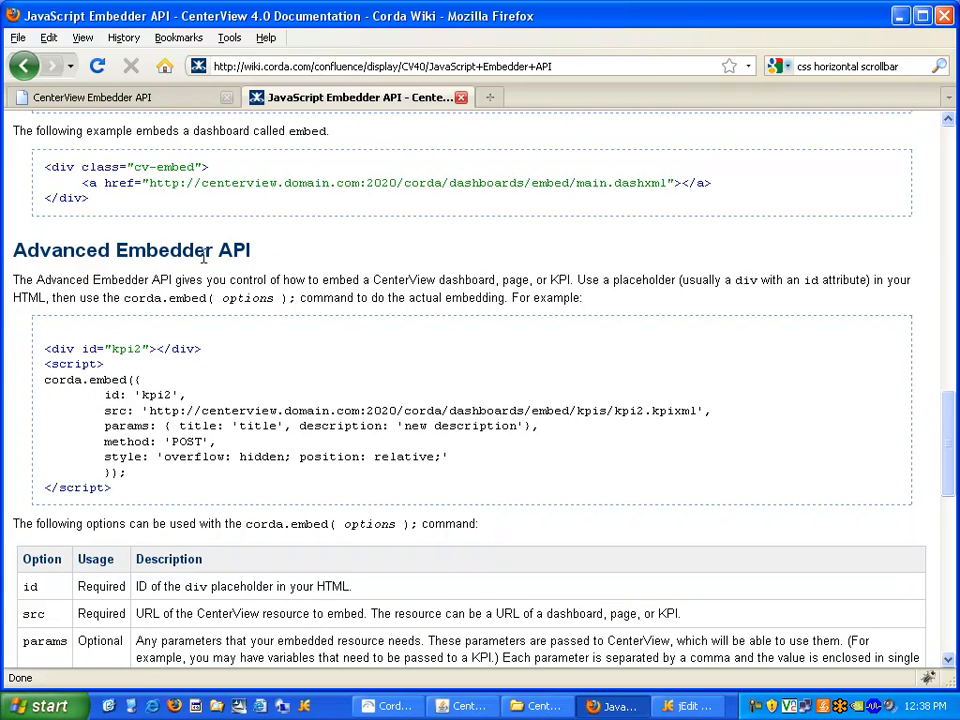
mouse_move(232, 256)
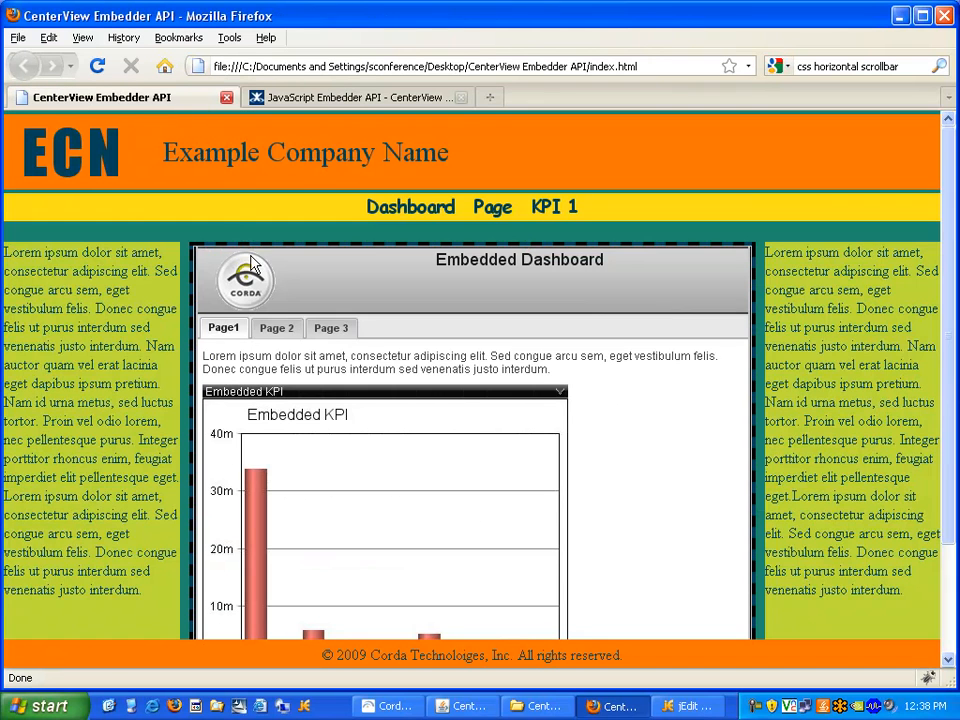
mouse_move(688, 432)
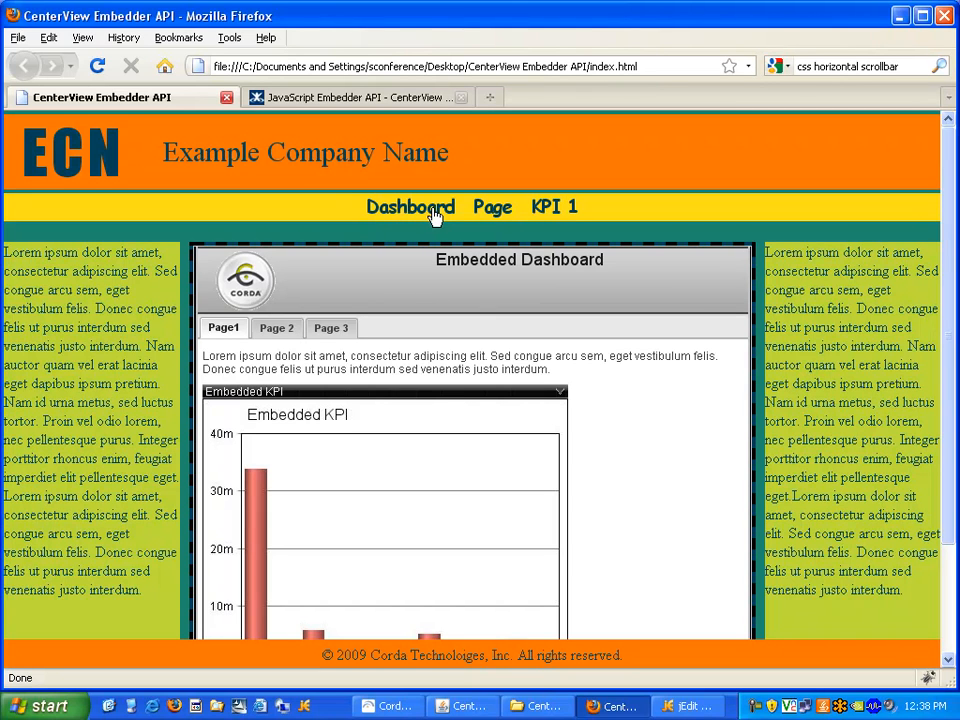
mouse_move(440, 216)
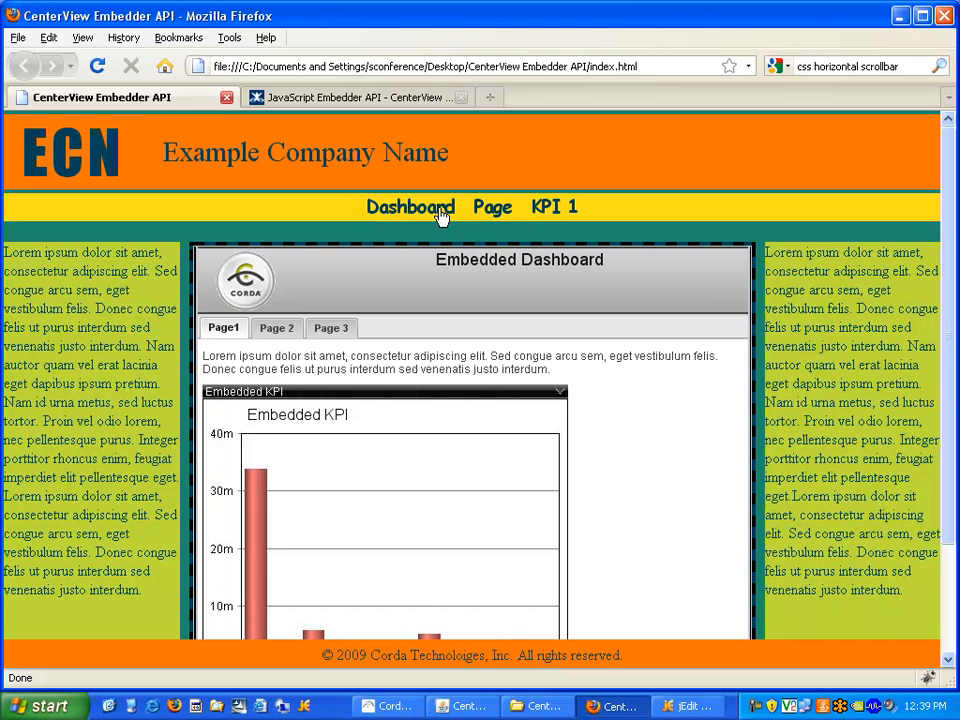
mouse_move(496, 212)
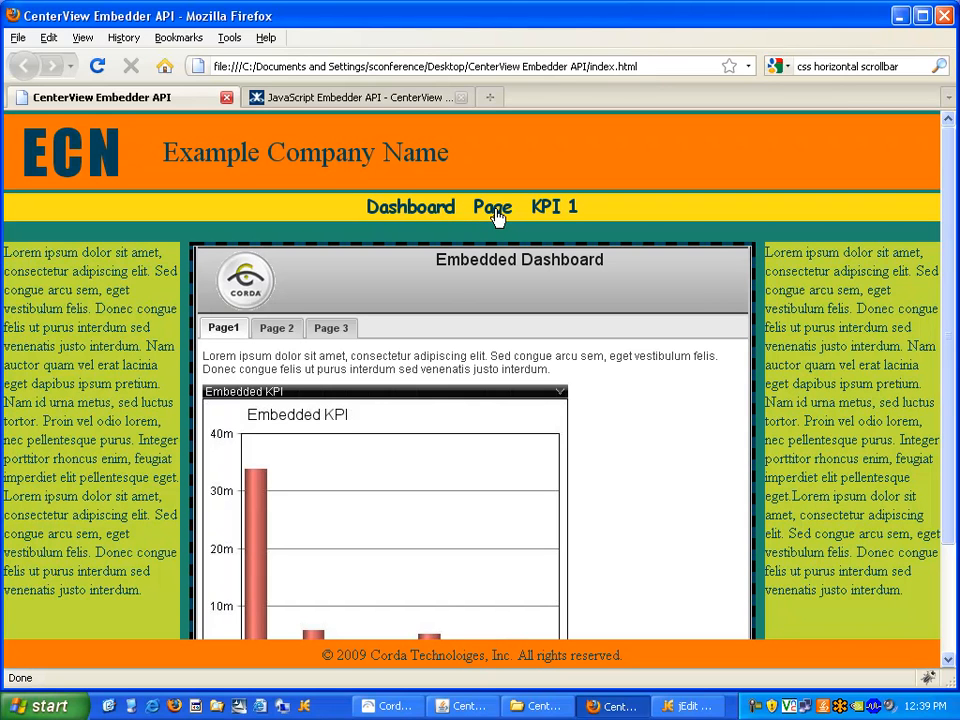
mouse_move(528, 216)
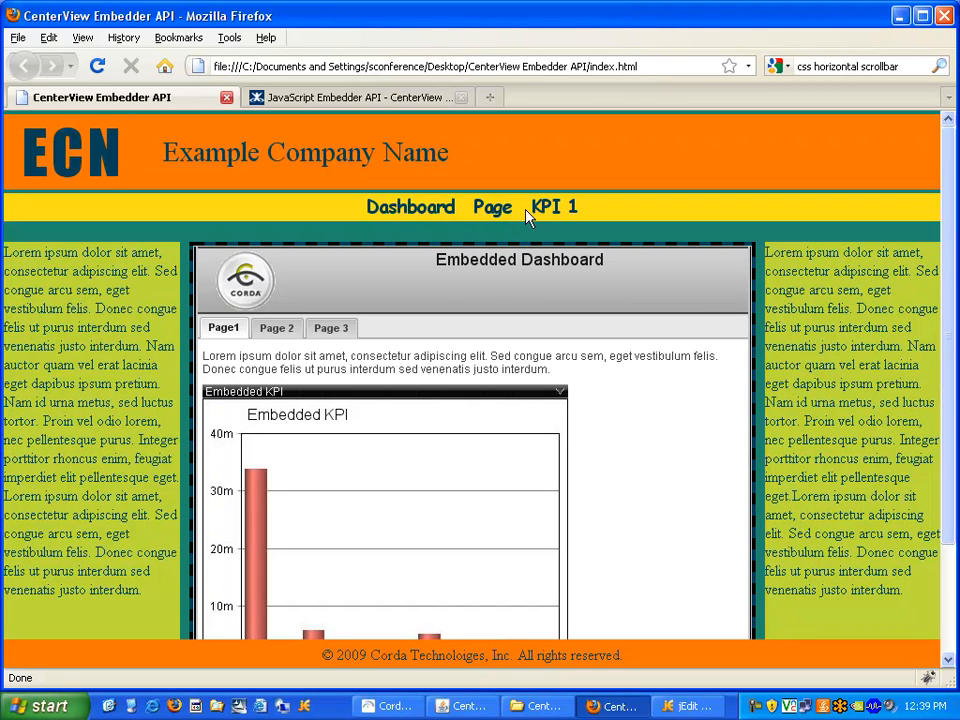
mouse_move(552, 212)
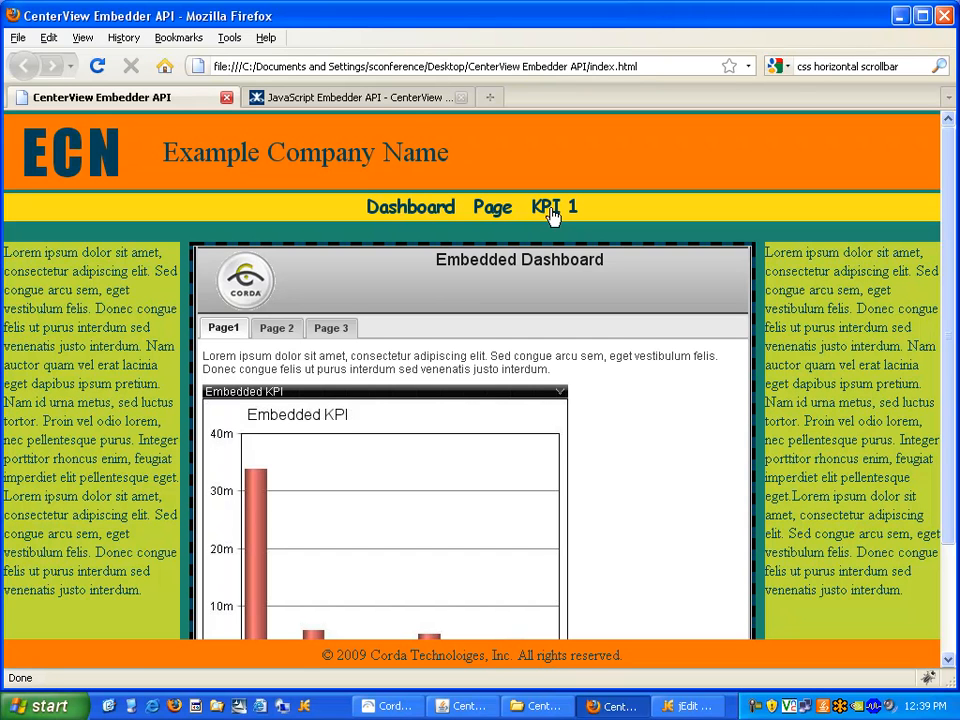
- Review the Advanced Embedder API corda.embed example and its kpi2 id value
click(360, 96)
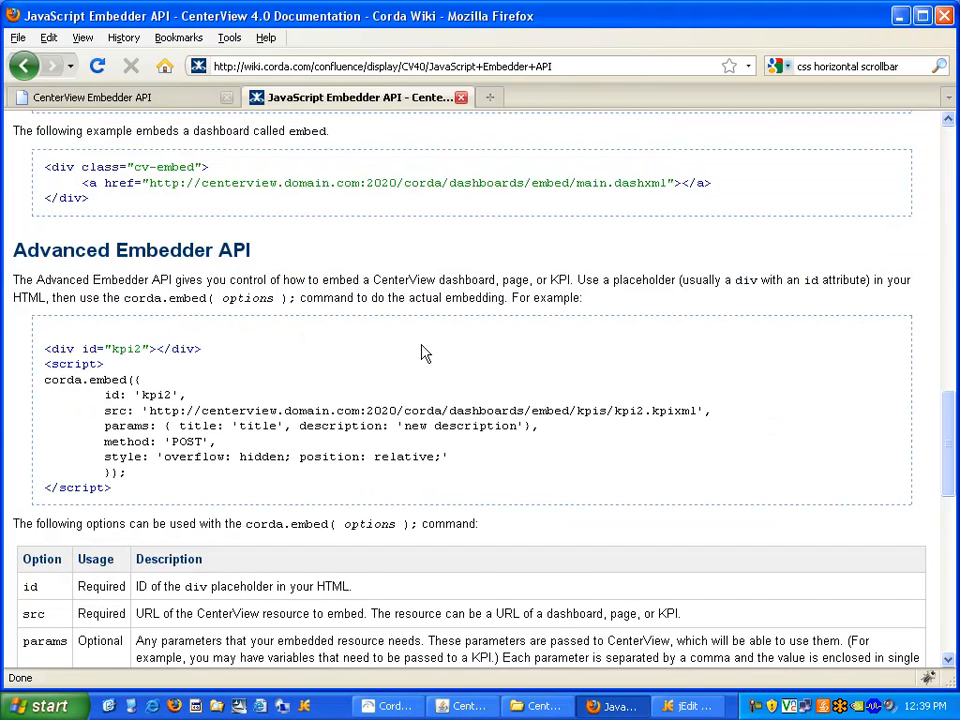
scroll(down, 3)
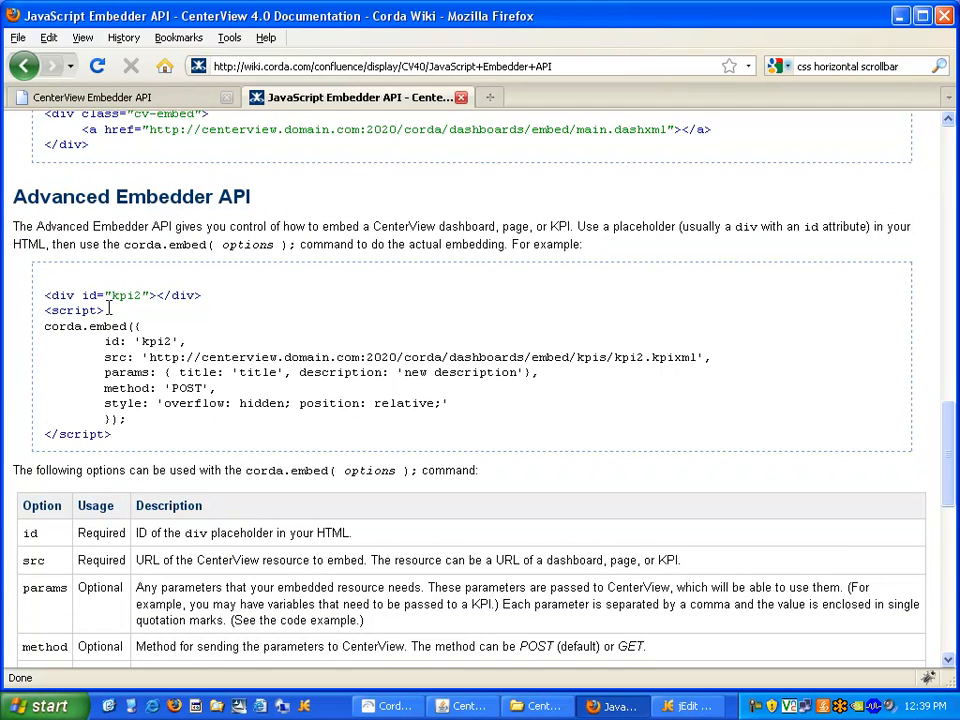
mouse_move(44, 326)
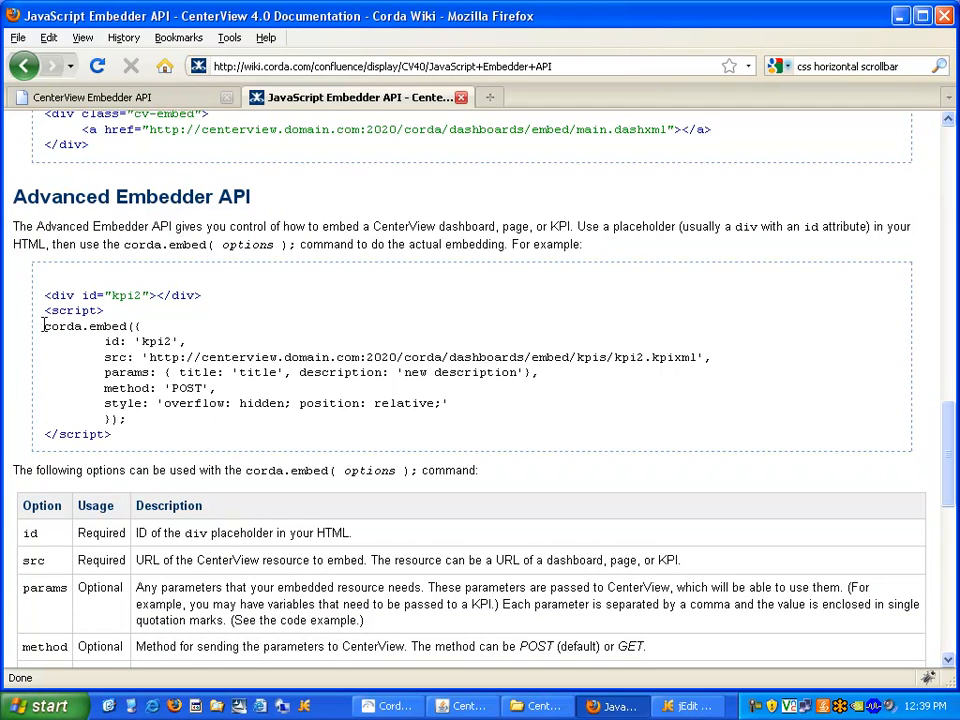
drag(44, 326, 126, 420)
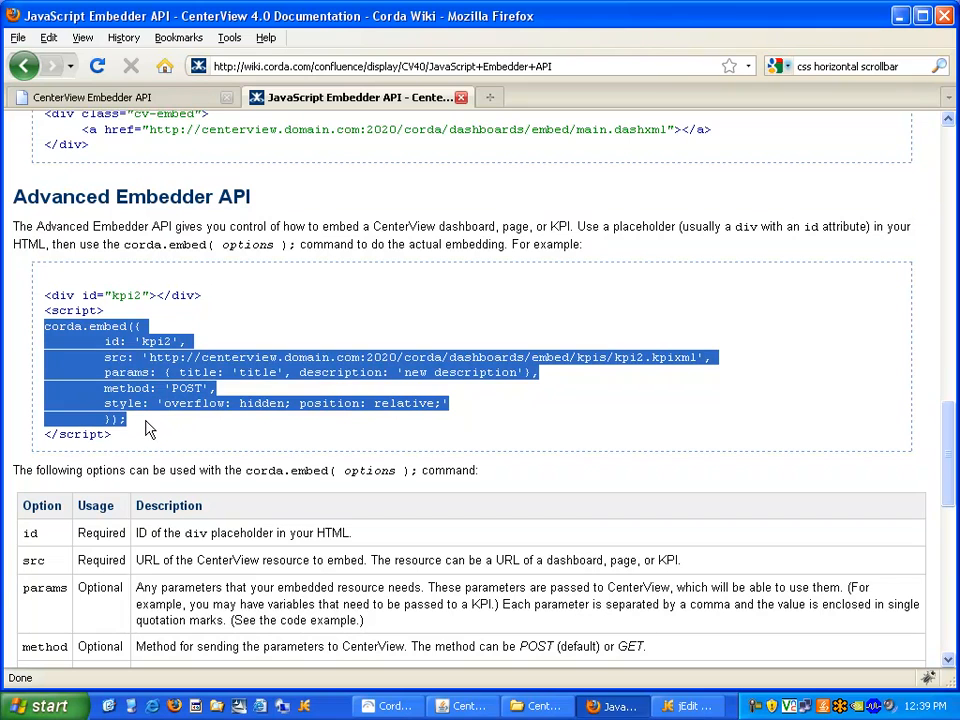
click(144, 424)
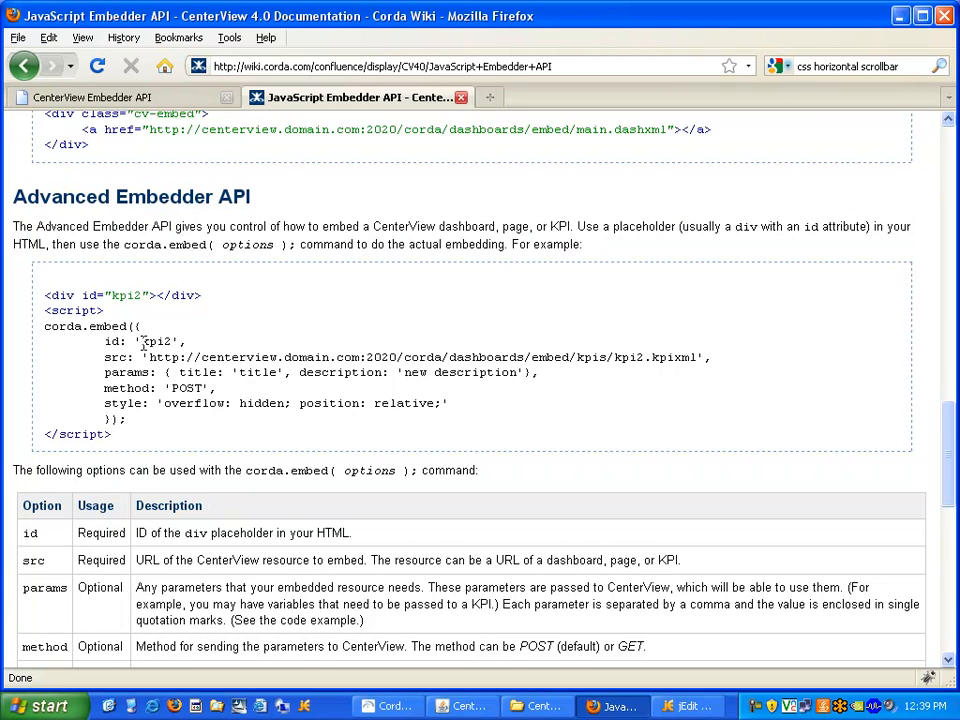
double_click(156, 340)
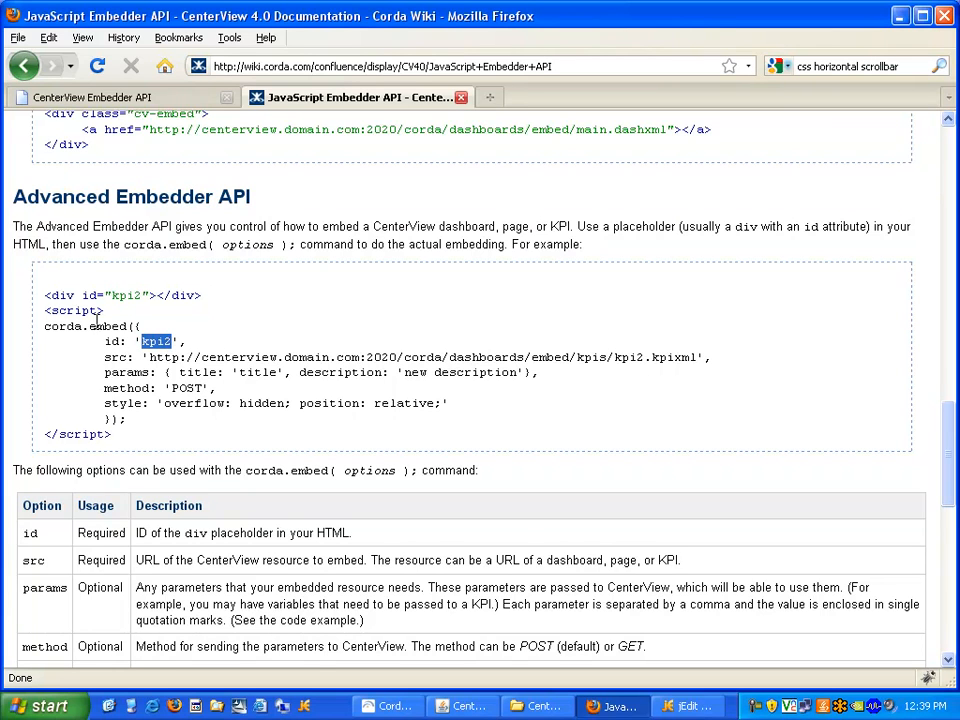
mouse_move(176, 360)
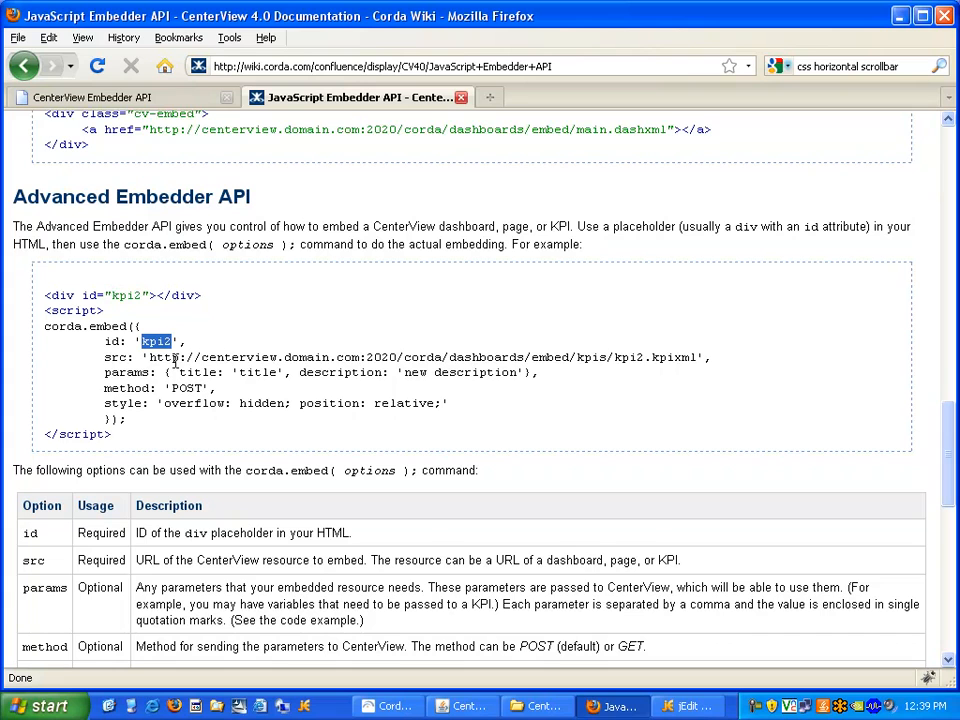
mouse_move(656, 364)
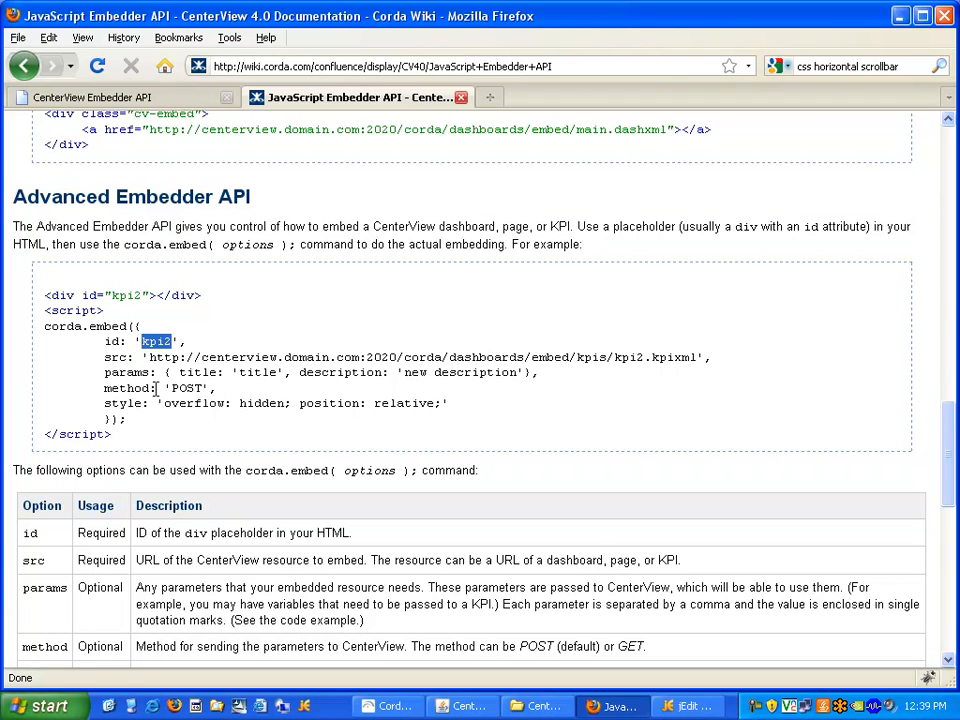
mouse_move(412, 404)
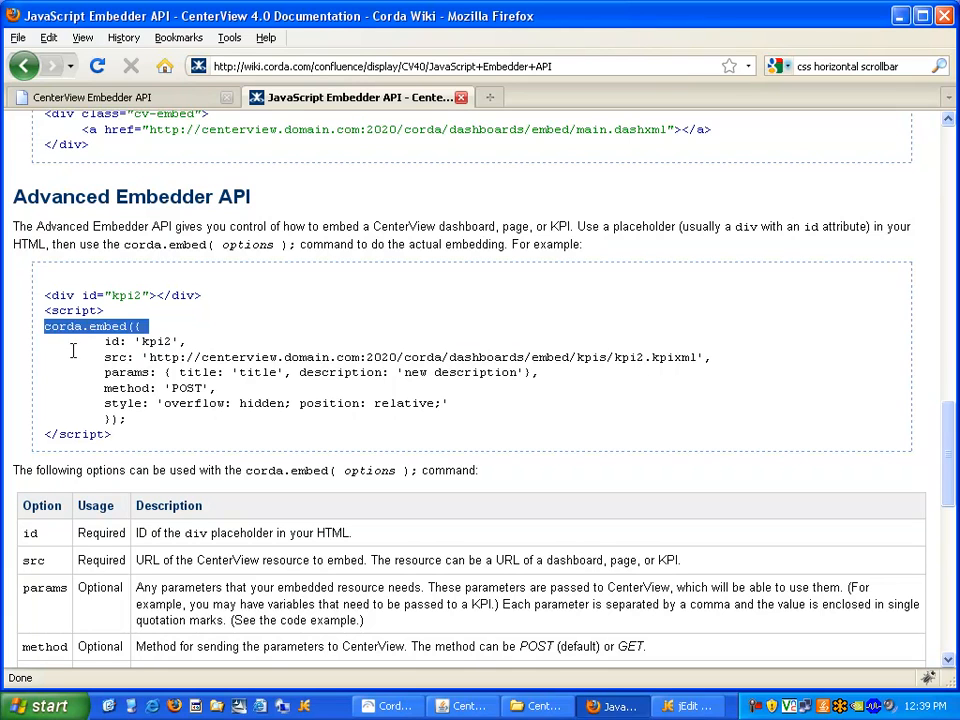
- Copy the whole corda.embed example script block and return to index.html
drag(44, 326, 128, 418)
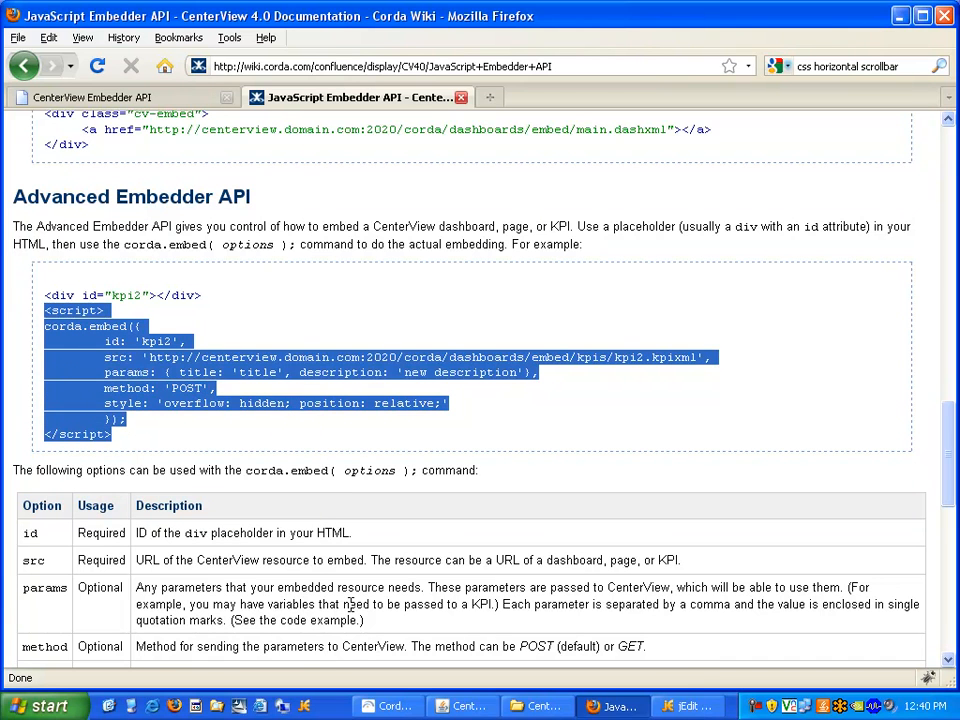
click(688, 706)
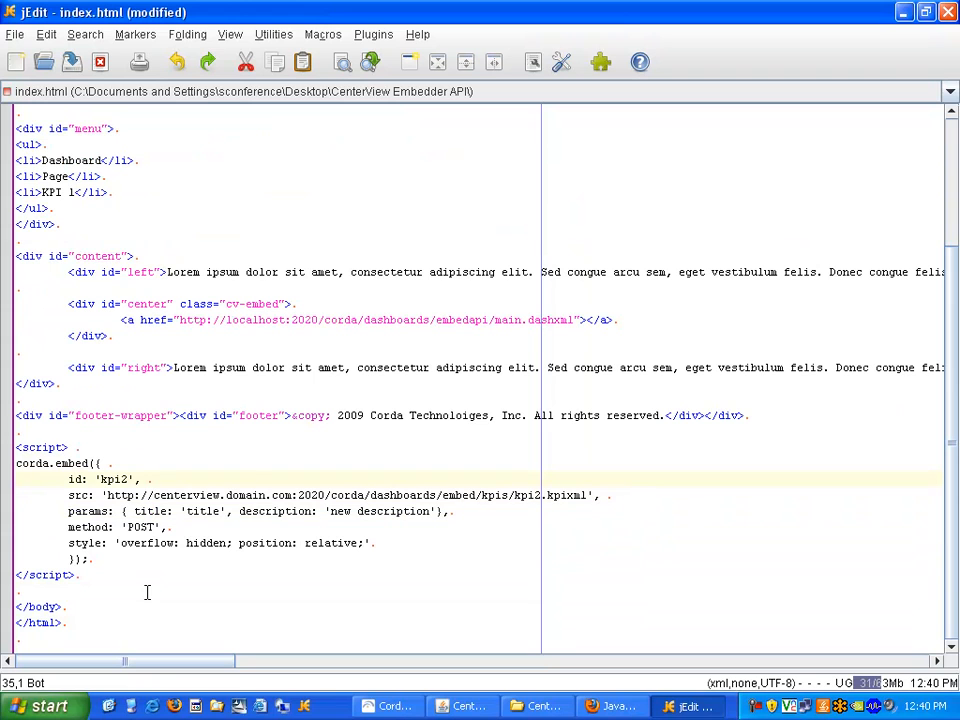
mouse_move(104, 304)
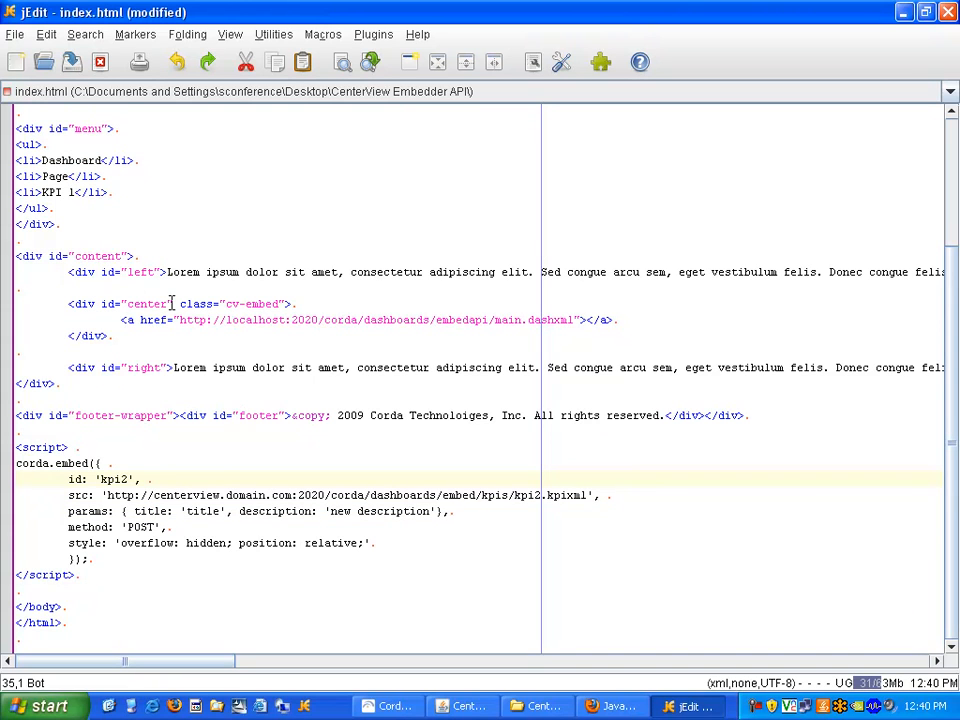
- Set the embed id to 'center', wrap it in var embed = function(url), and set src to url
text(center)
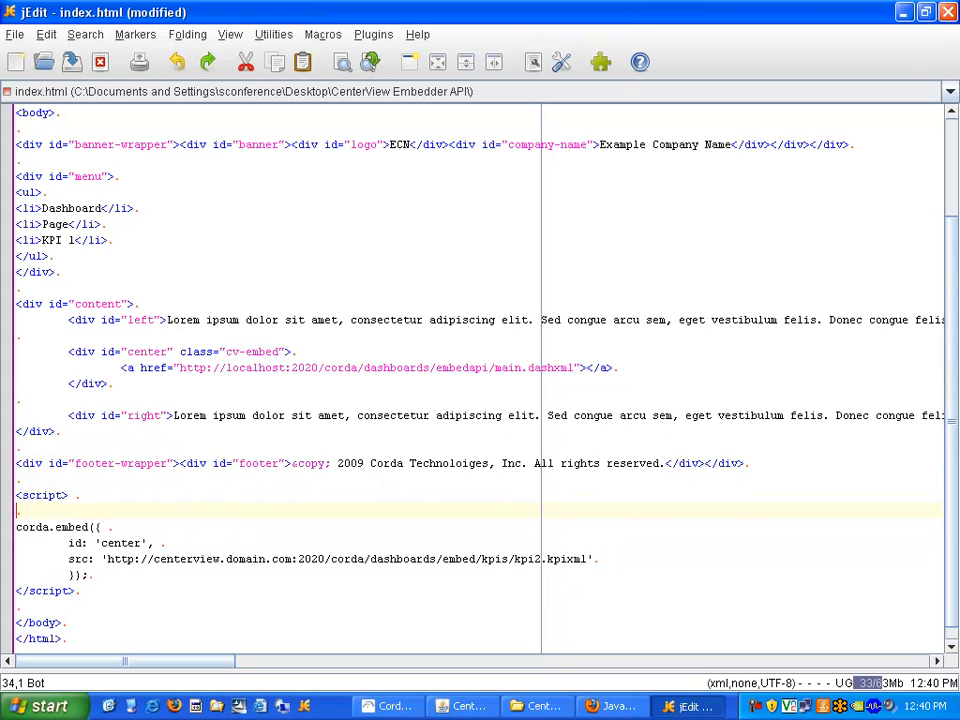
text(var)
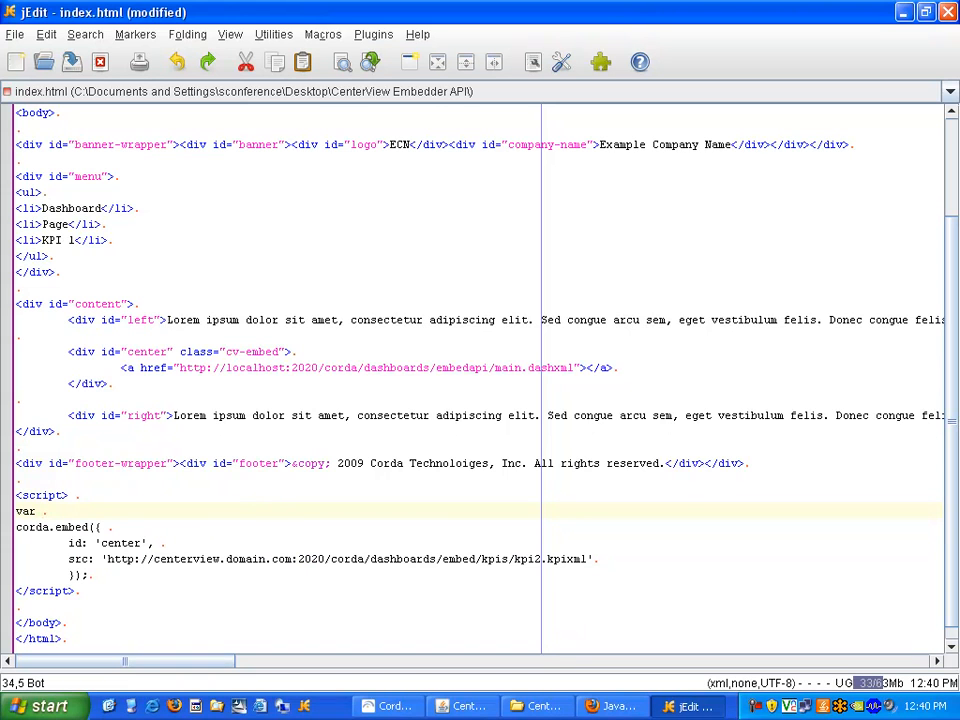
text(embed)
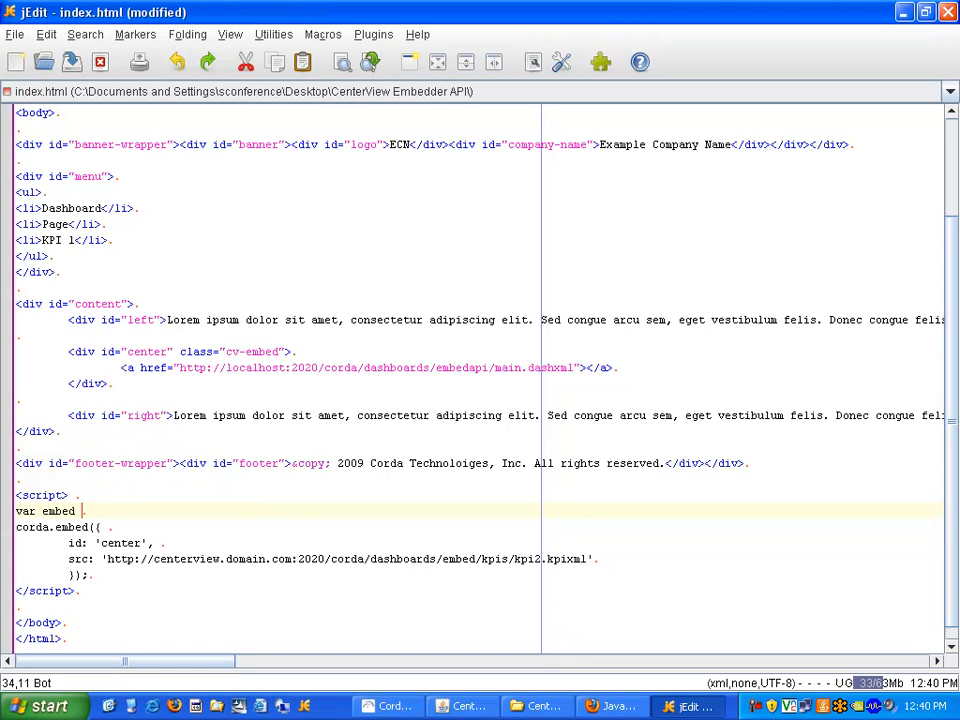
text(= funct)
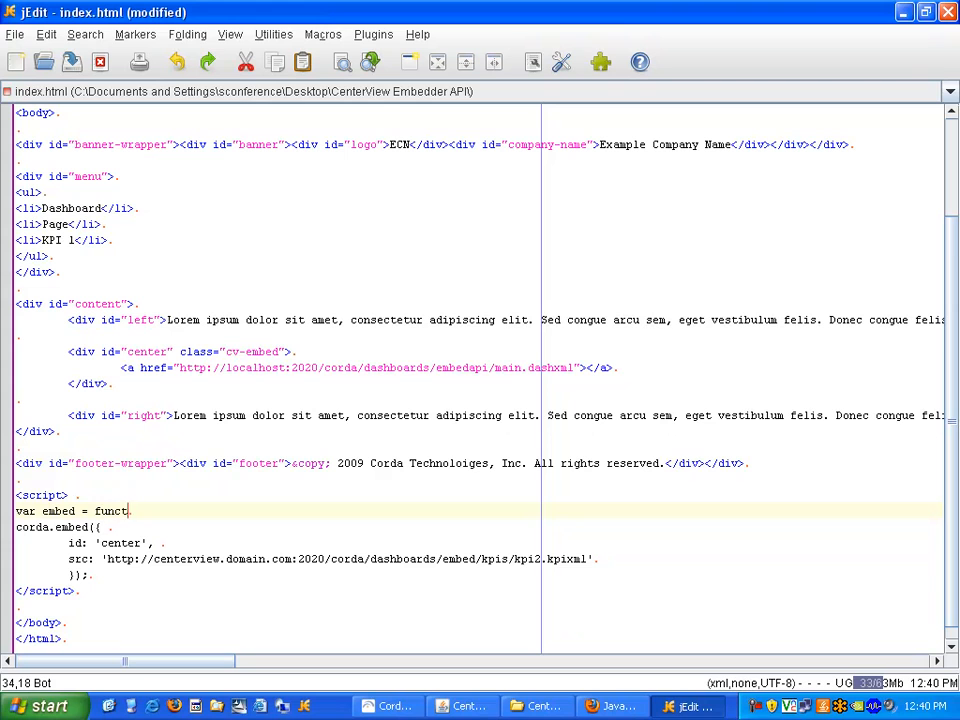
text(ion(url) {)
text(})
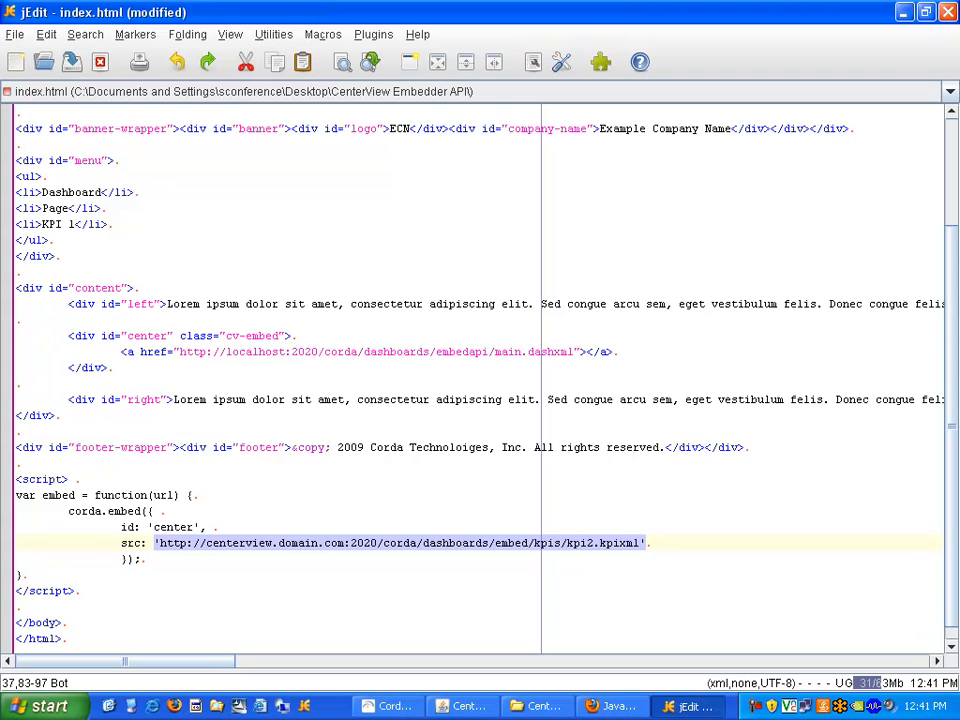
text(u)
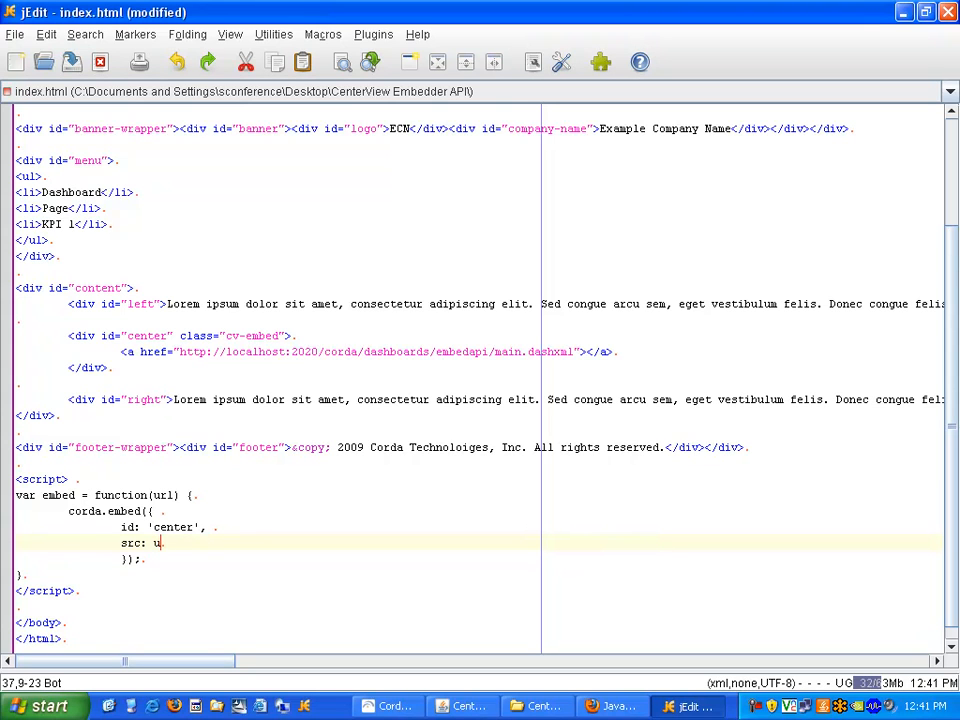
text(rl)
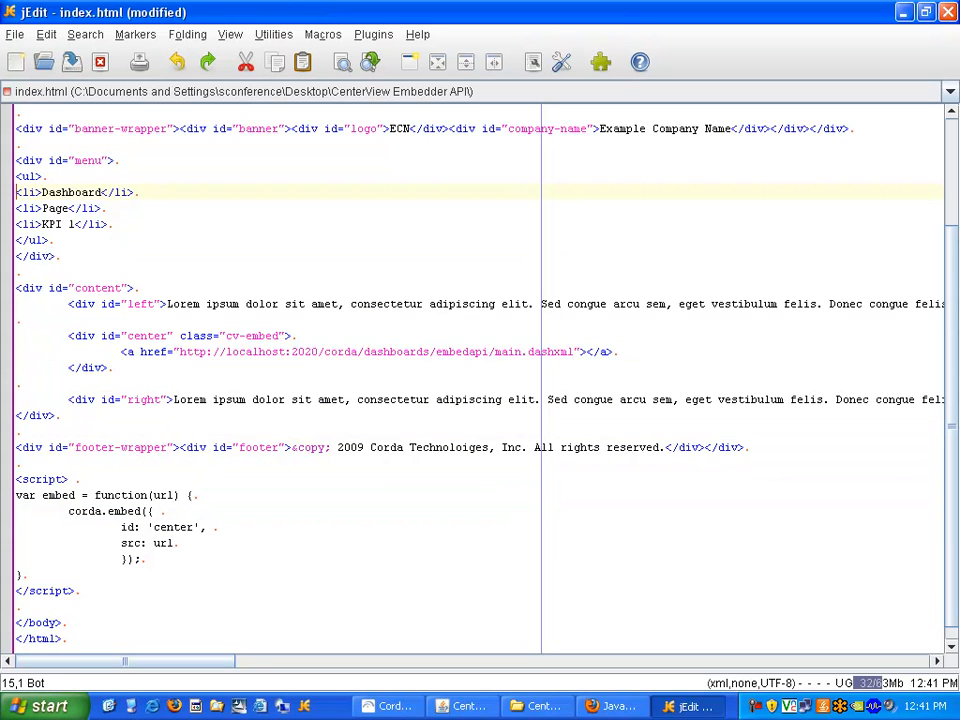
- Add onclick="embed('');" to the Dashboard, Page and KPI 1 <li> menu items
click(44, 192)
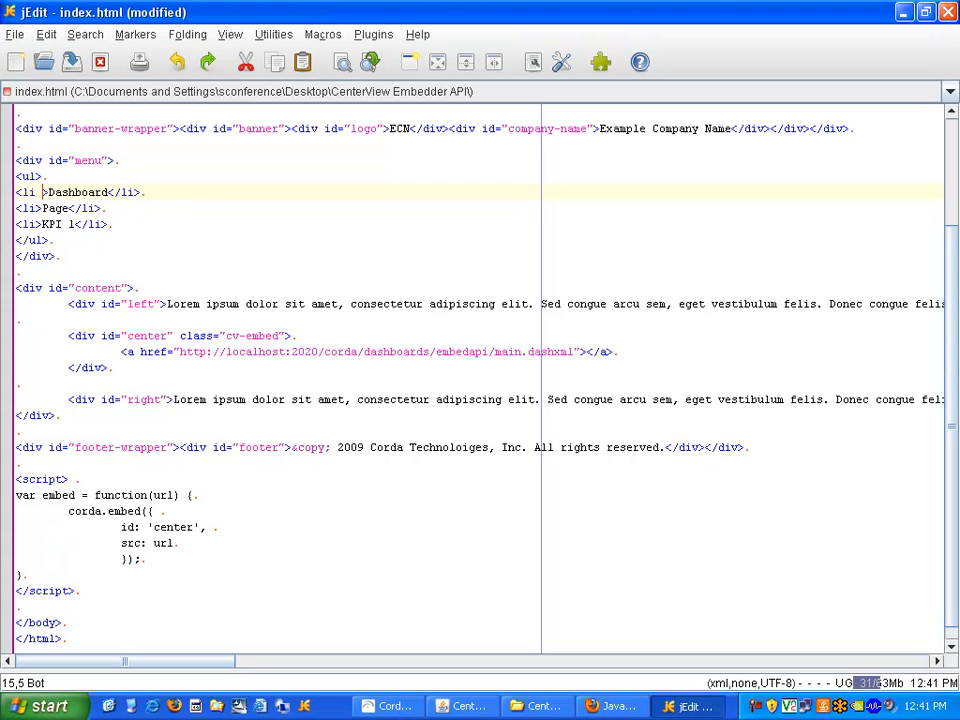
text(onclick=")
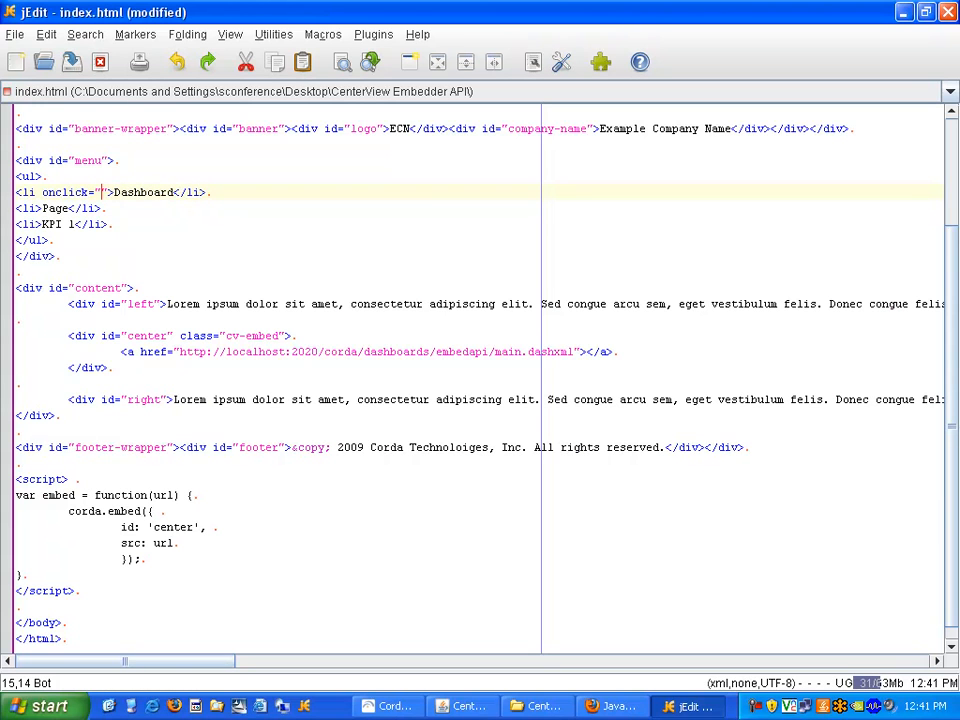
text(embed)
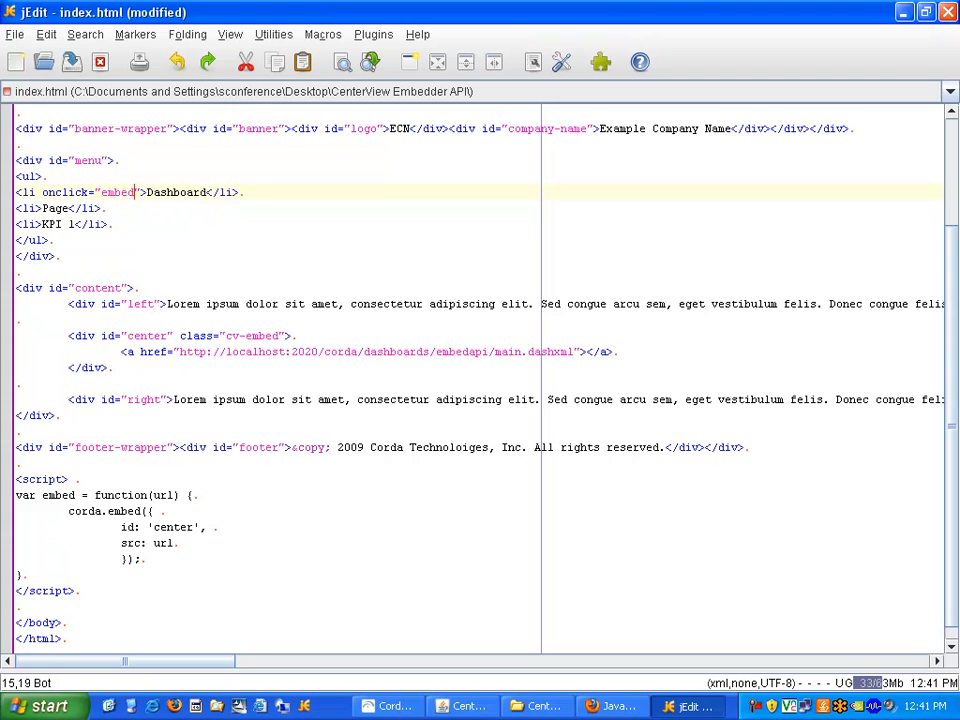
text(();)
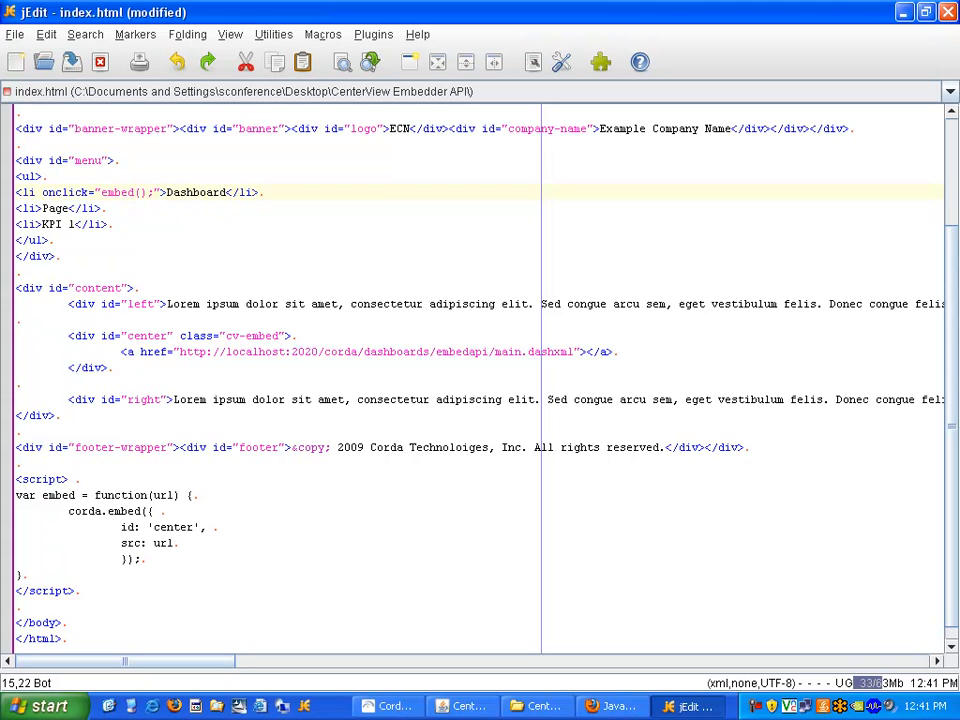
text('')
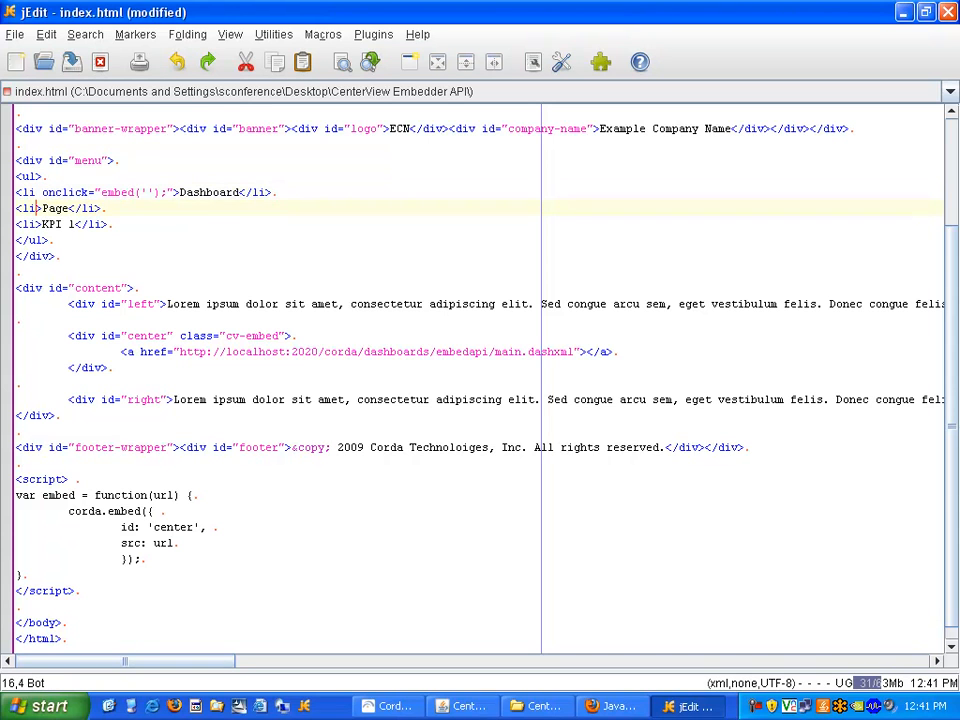
text(onclick="embed('');")
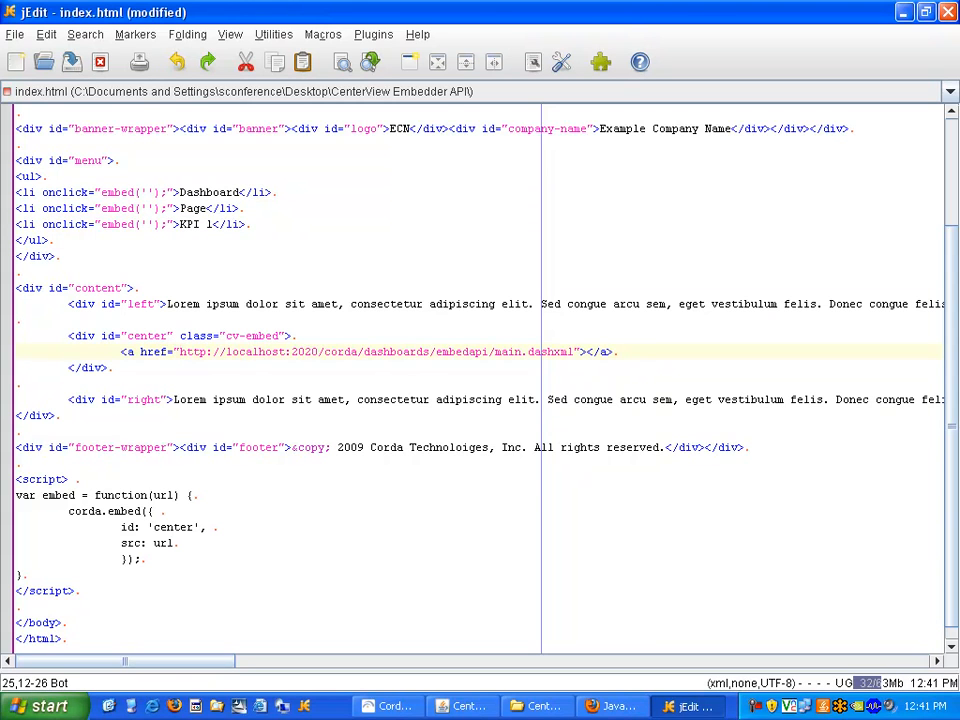
- Set Dashboard's embed URL to main.dashxml and Page's to pages/page1.pagexml on localhost:2020
drag(178, 352, 340, 352)
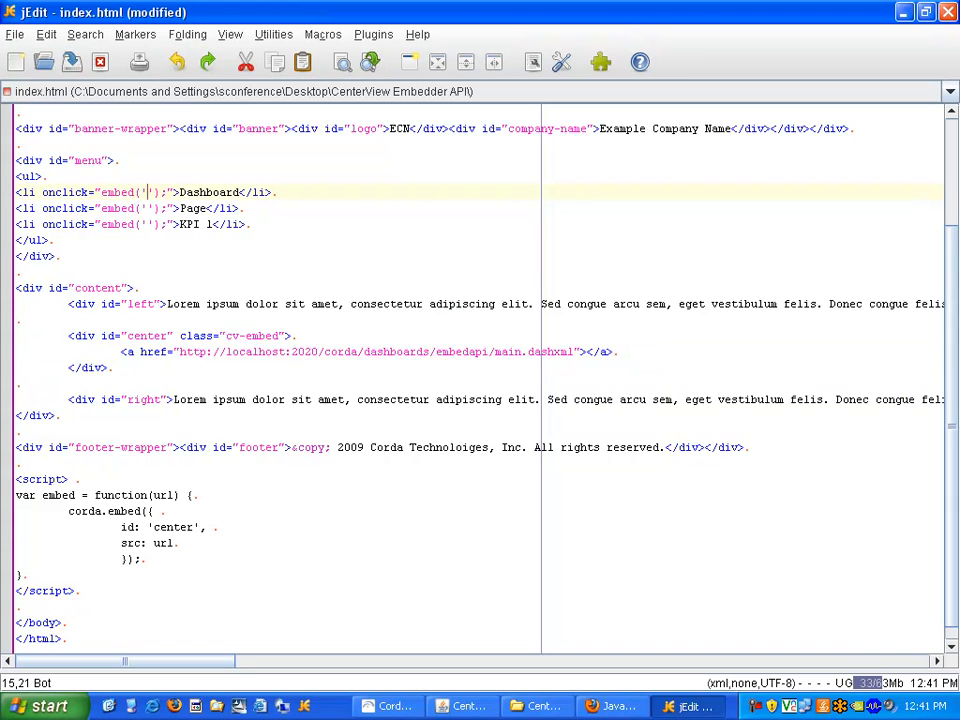
text(http://localhost:2020/corda/dashboards/embedapi/main.dashxml)
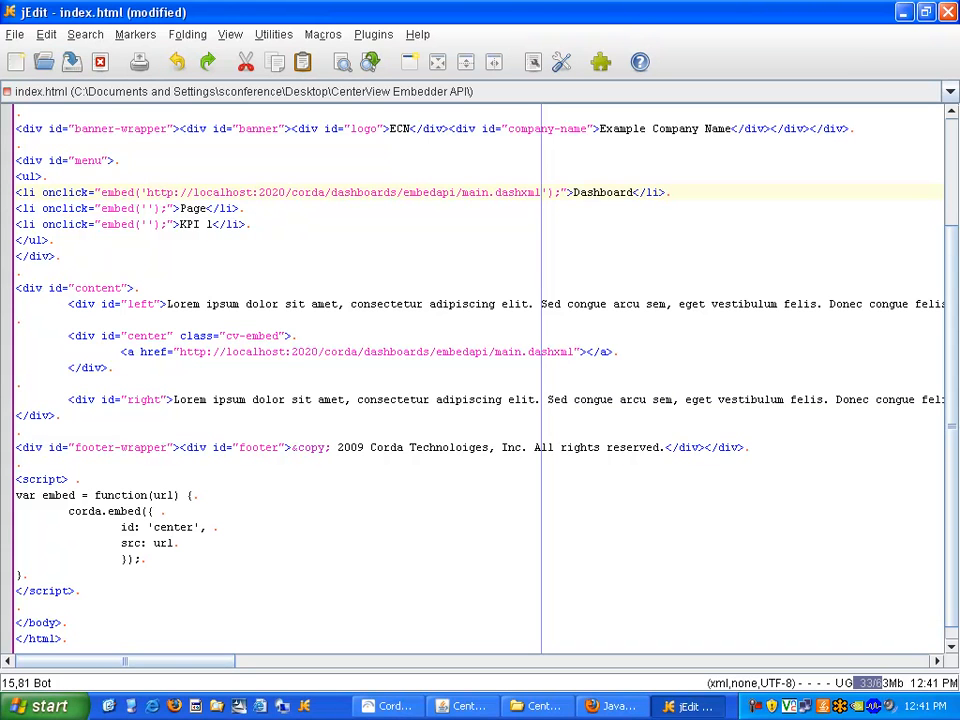
click(230, 208)
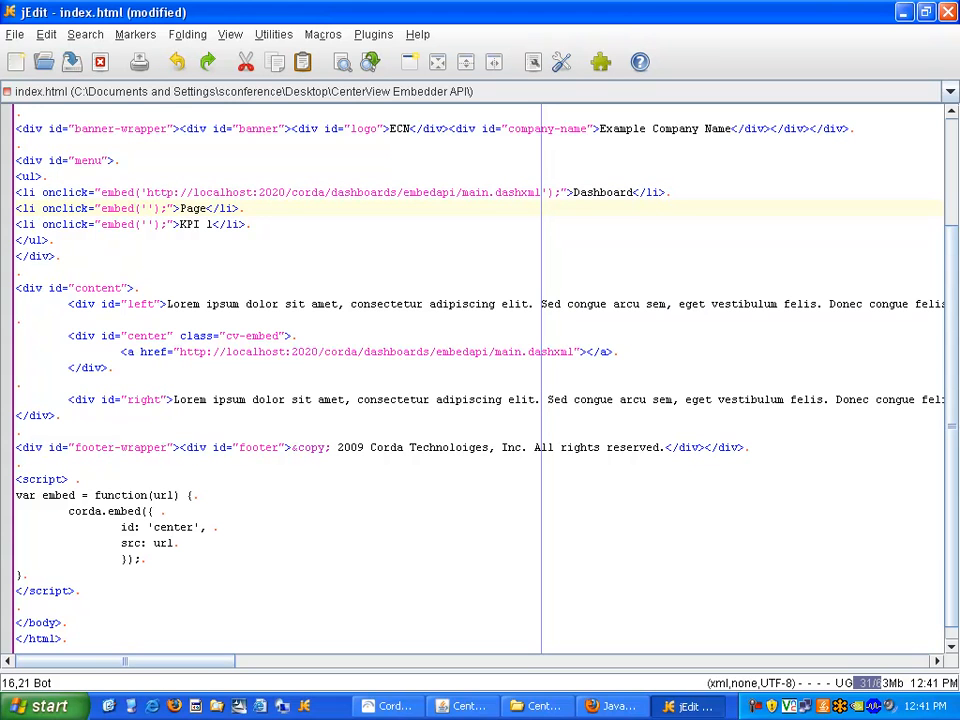
text(http://localhost:2020/corda/dashboards/embedapi/main.dashxml)
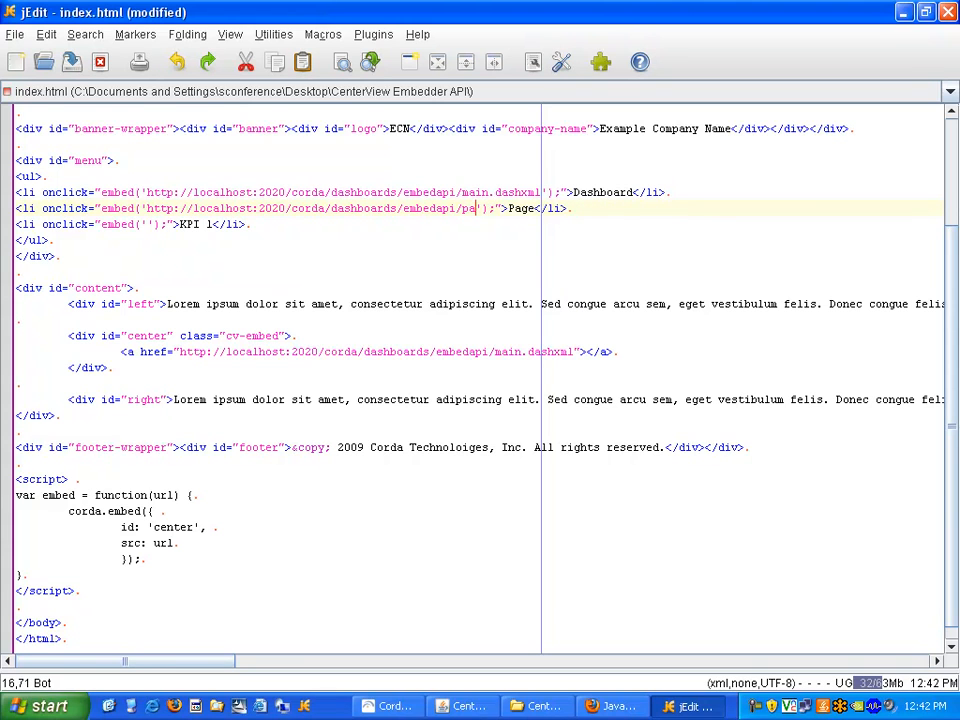
text(ges/)
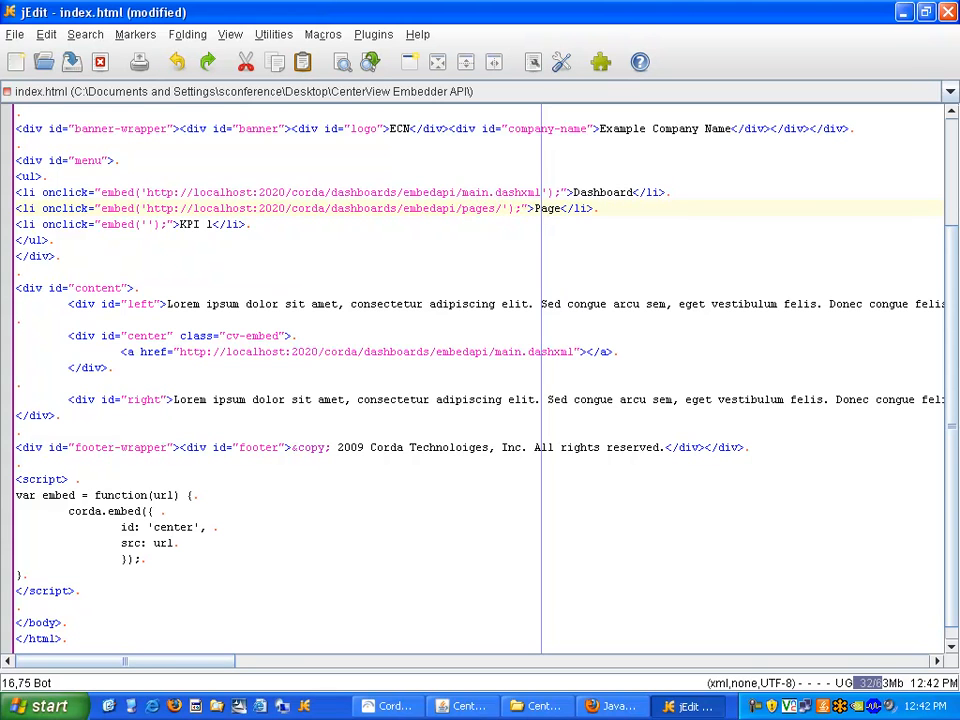
text(page1.)
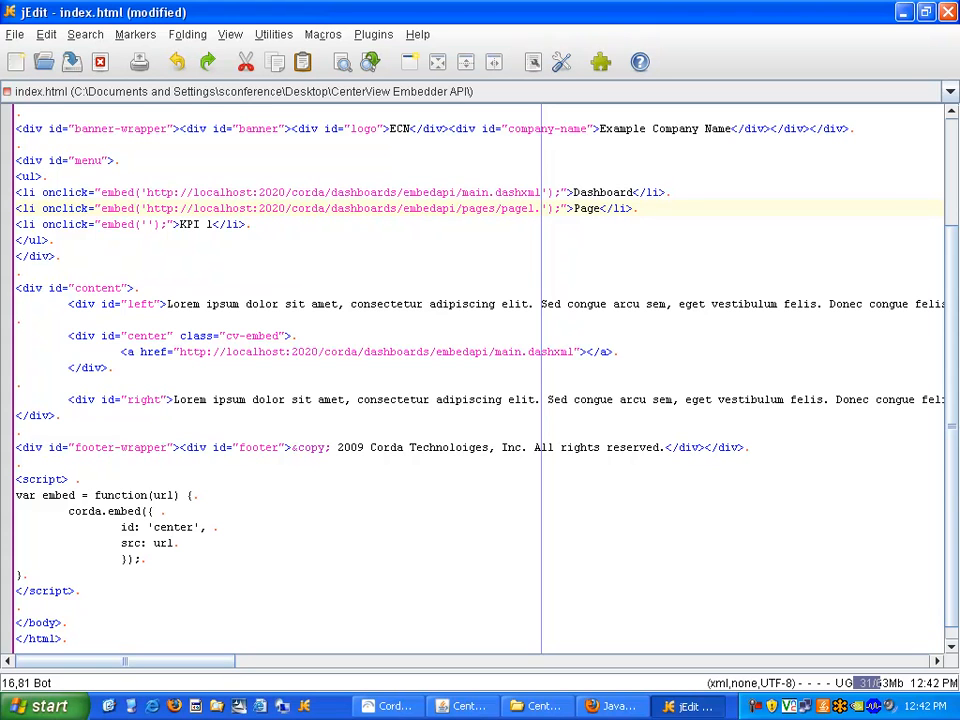
text(pagexml)
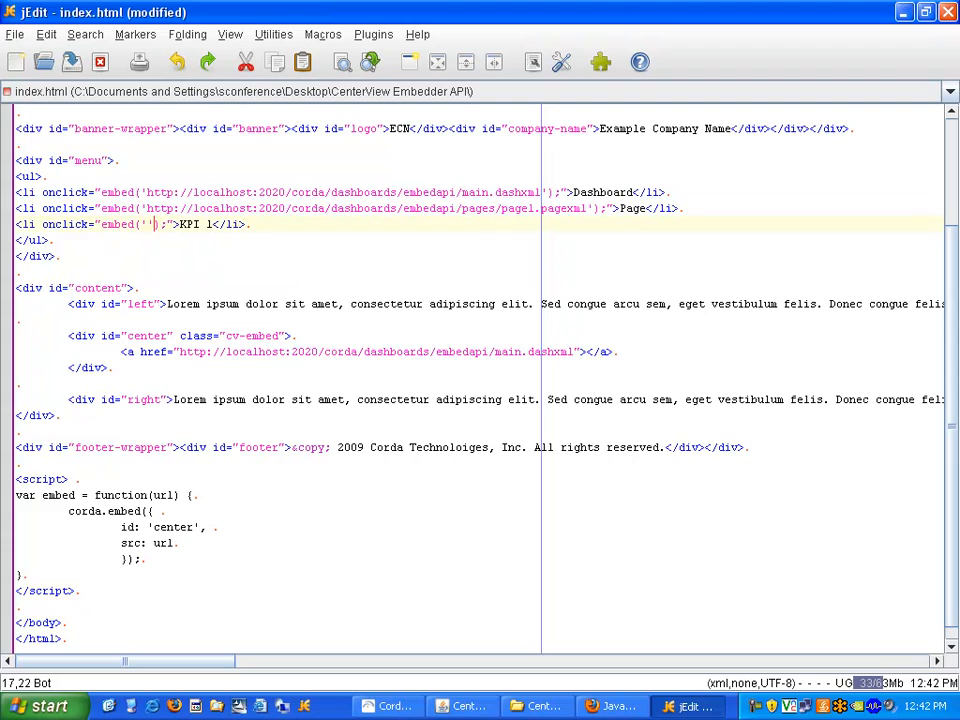
- Set KPI 1's embed URL to kpis/kpi1.kpixml and save index.html
text(http://localhost:2020/corda/dashboards/embedapi/main.dashxml)
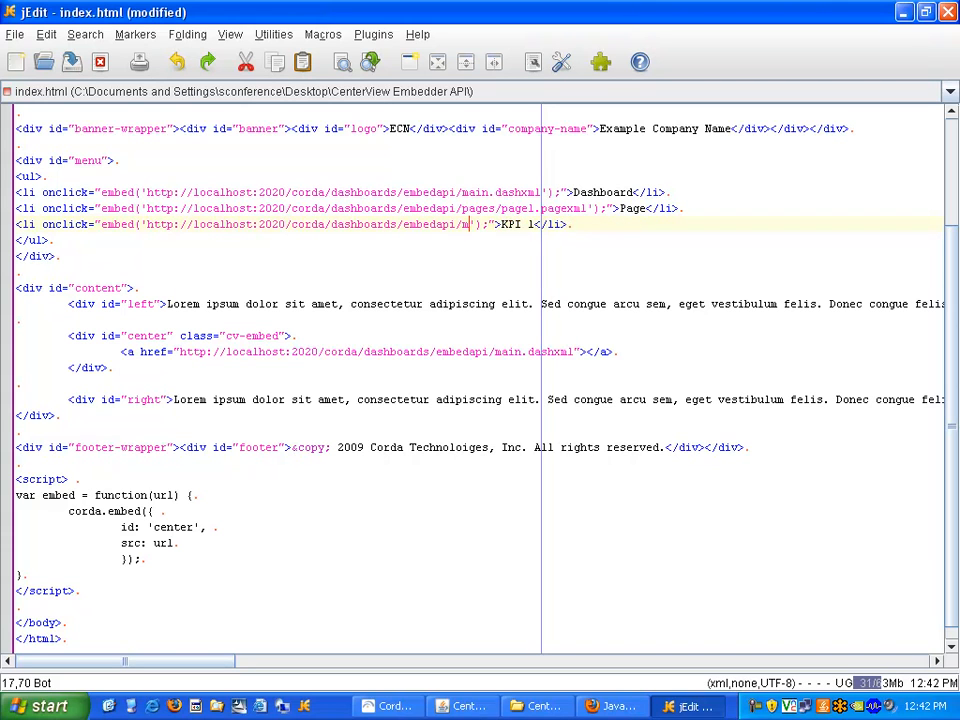
text(kpis)
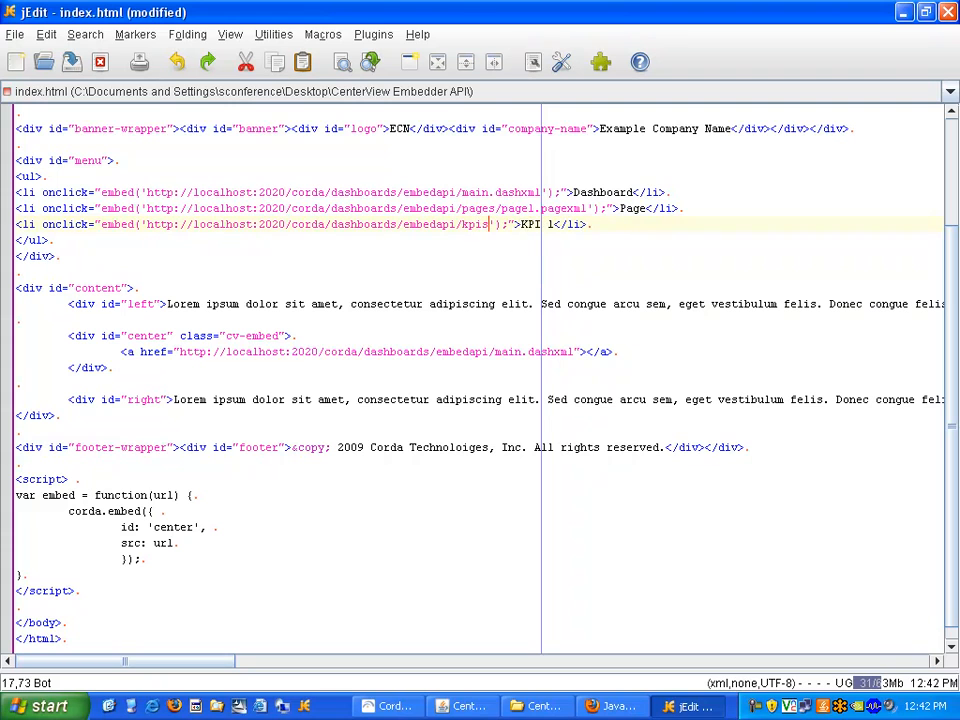
text(/kpil)
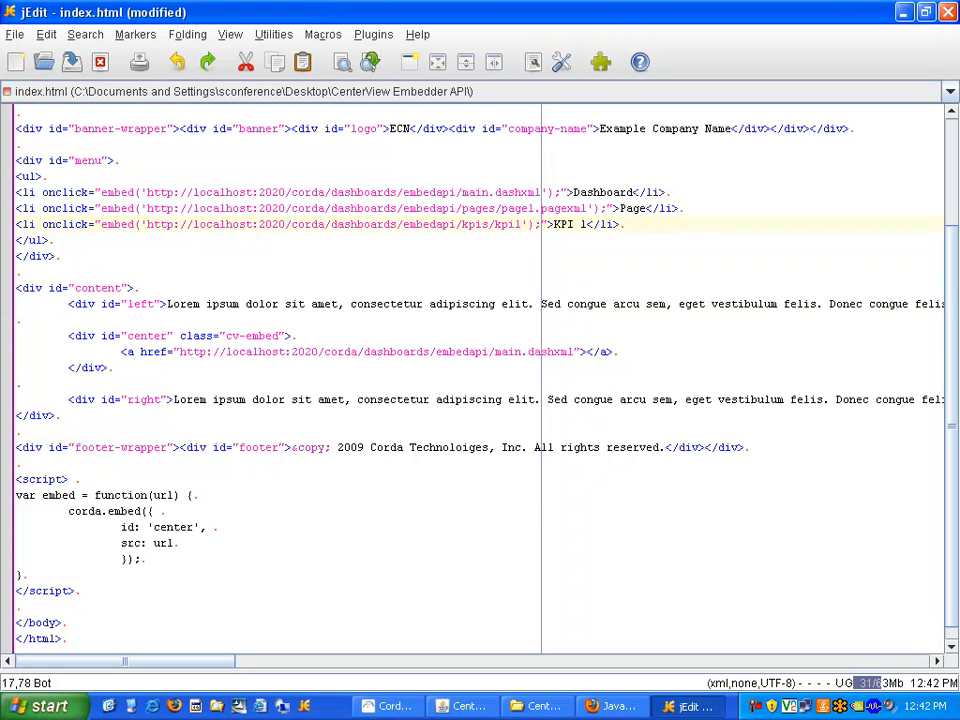
text(.kpixml)
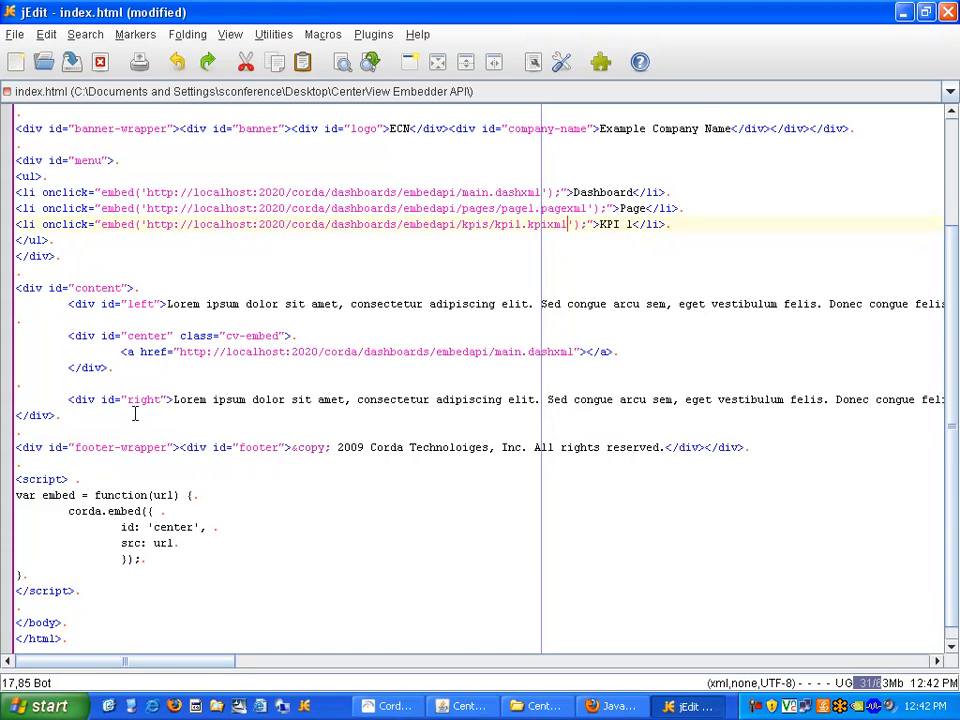
key(ctrl+s)
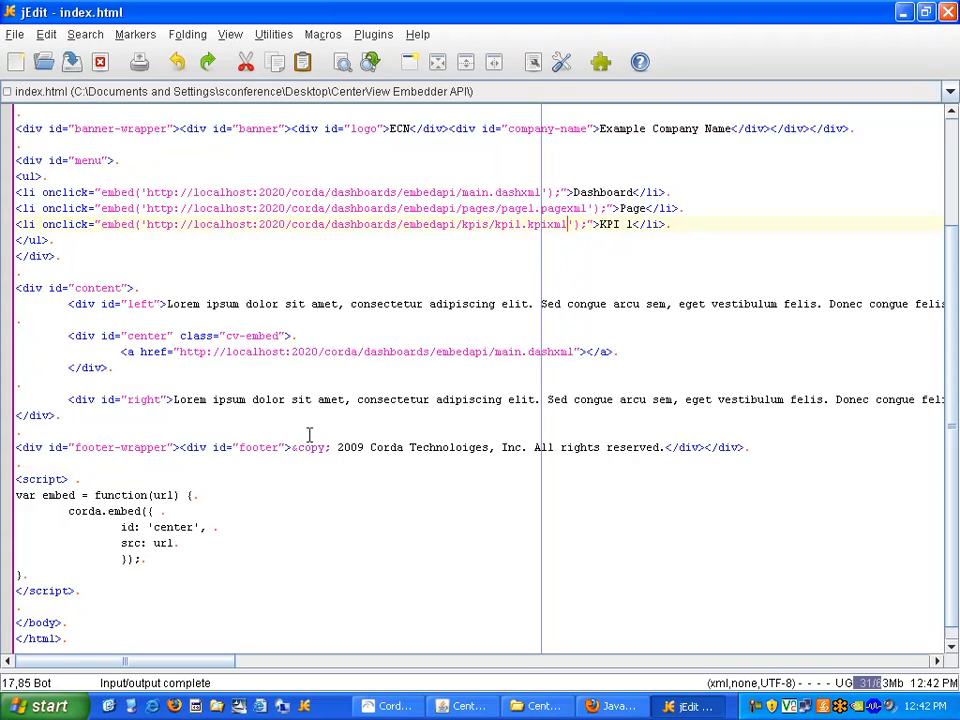
- Reload index.html in Firefox, confirming Resend, and load the Dashboard into the center area
click(608, 706)
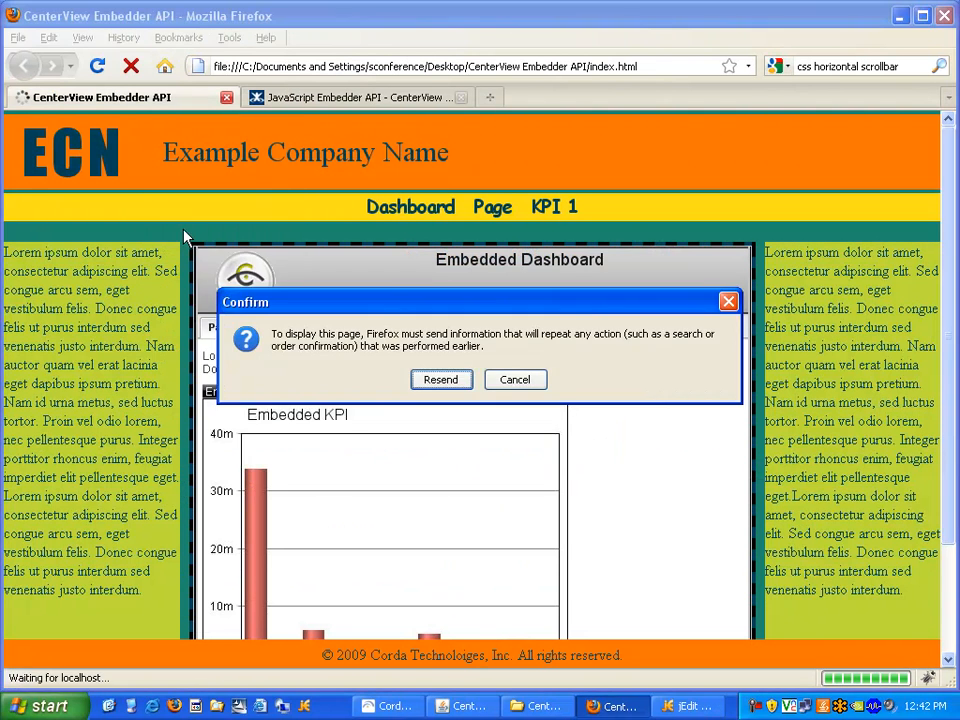
click(440, 380)
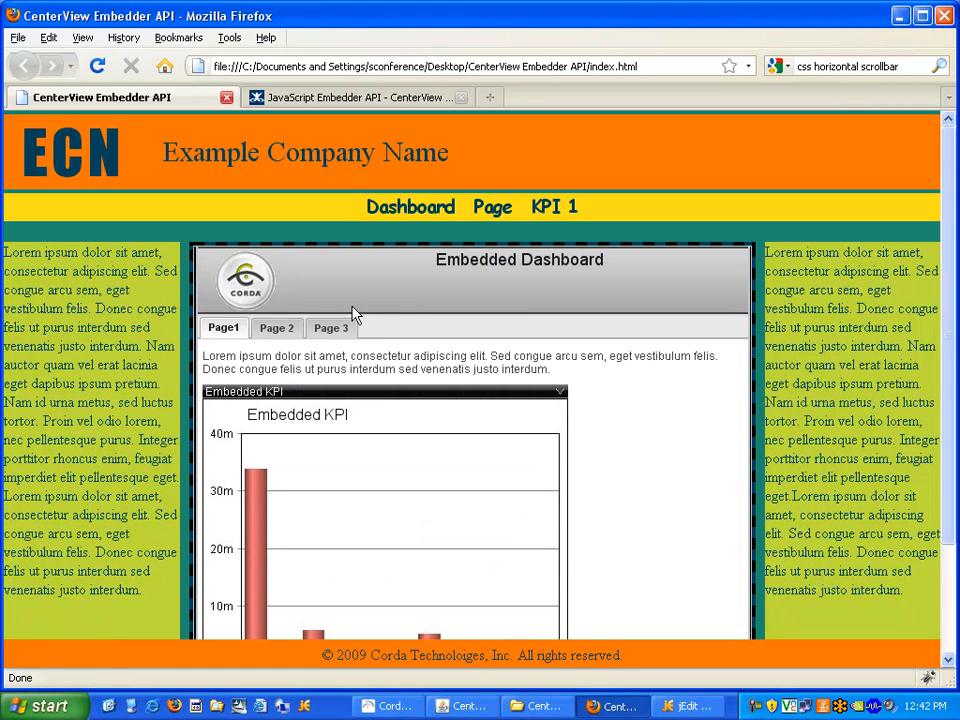
mouse_move(492, 212)
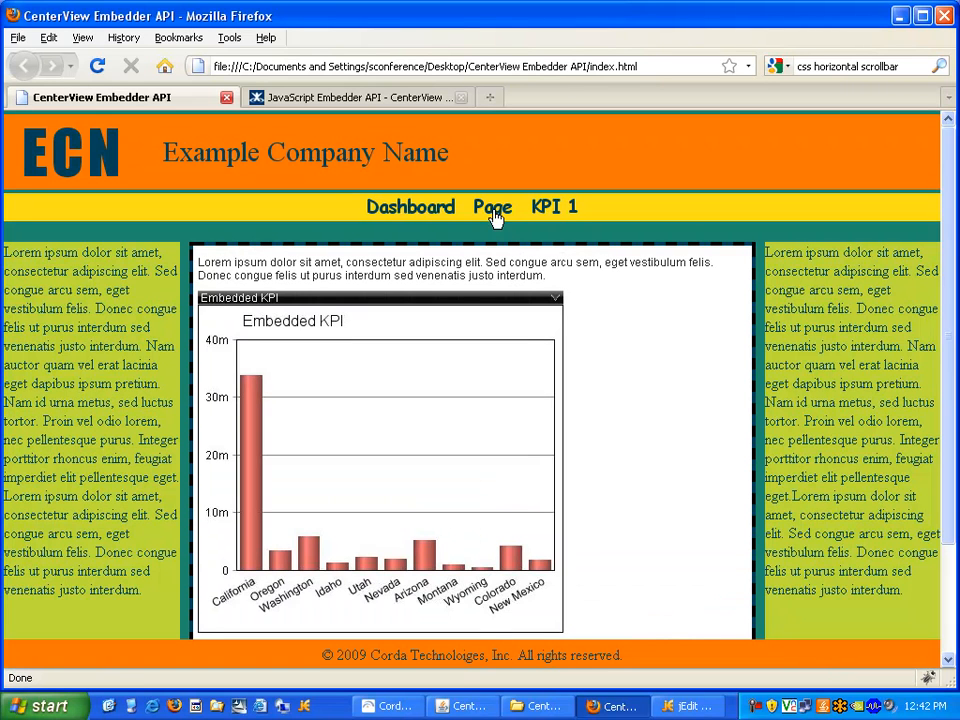
mouse_move(556, 210)
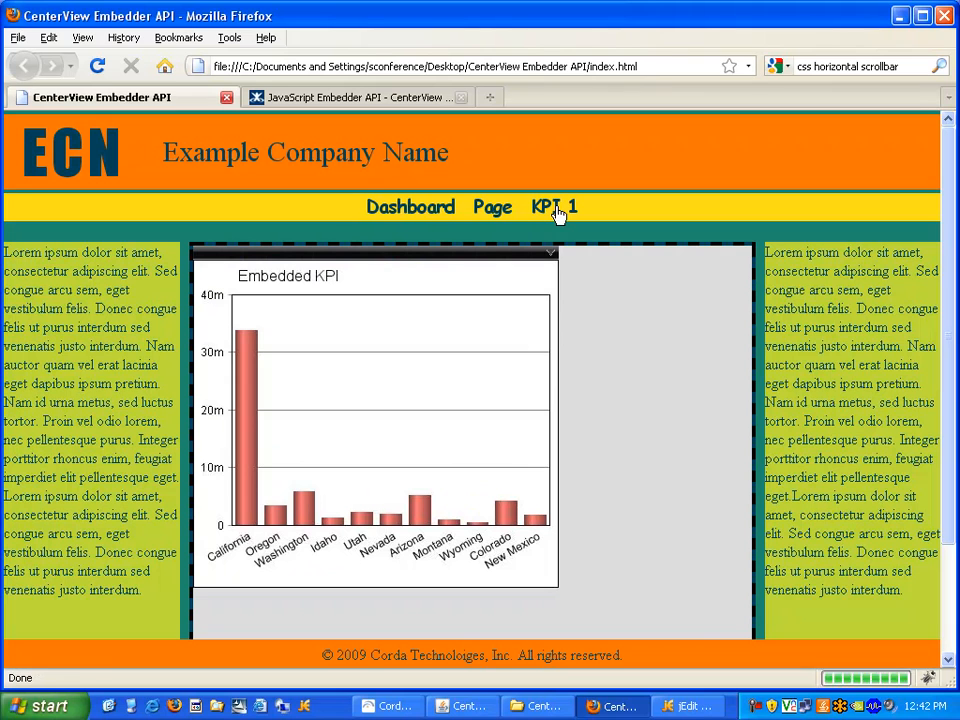
mouse_move(440, 212)
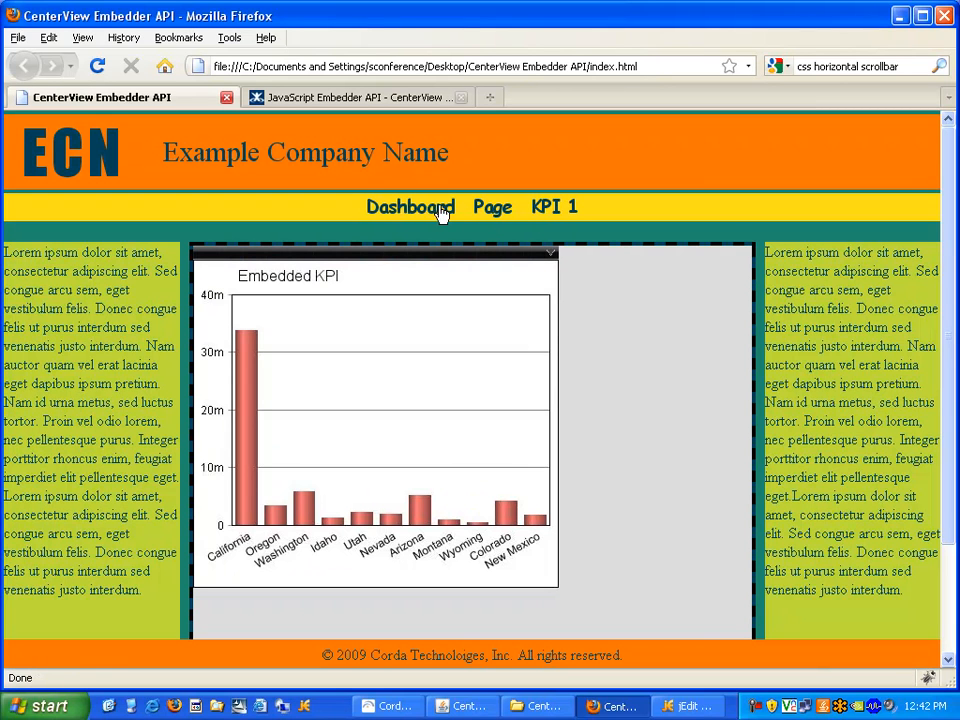
click(410, 206)
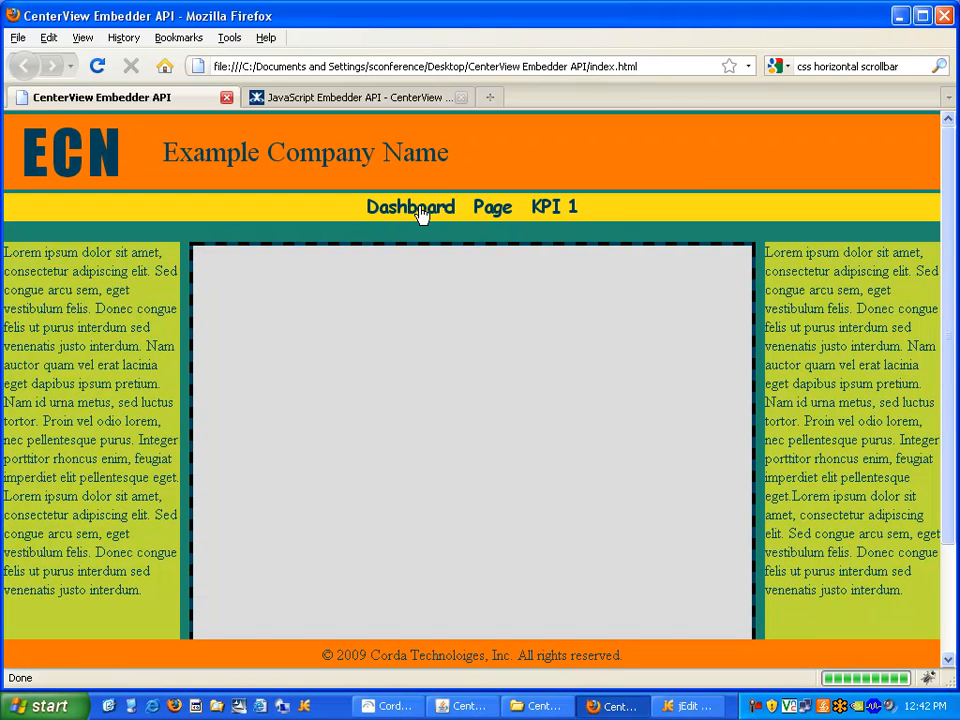
click(410, 206)
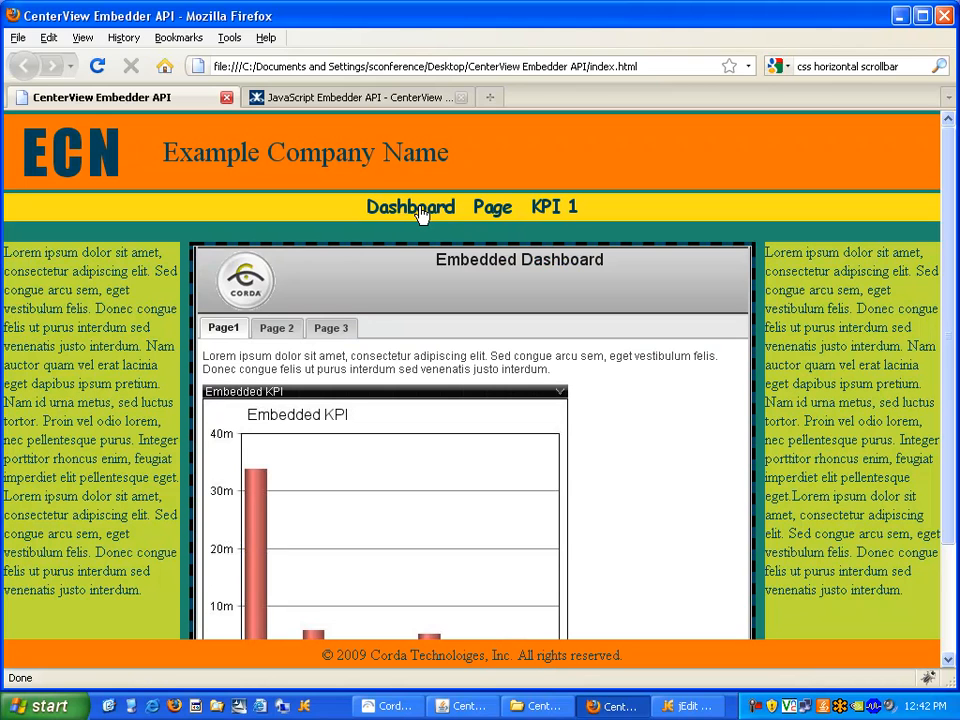